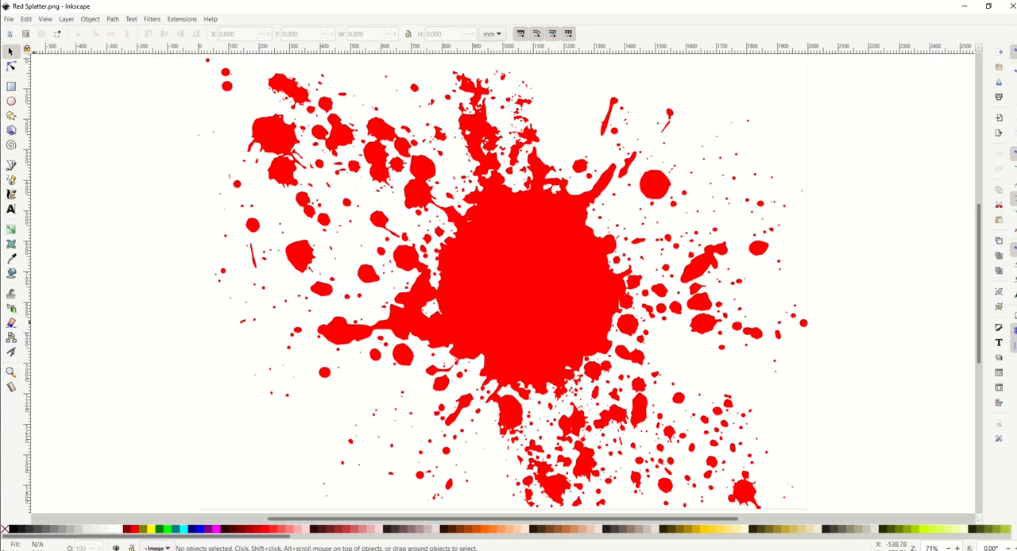
mouse_move(581, 265)
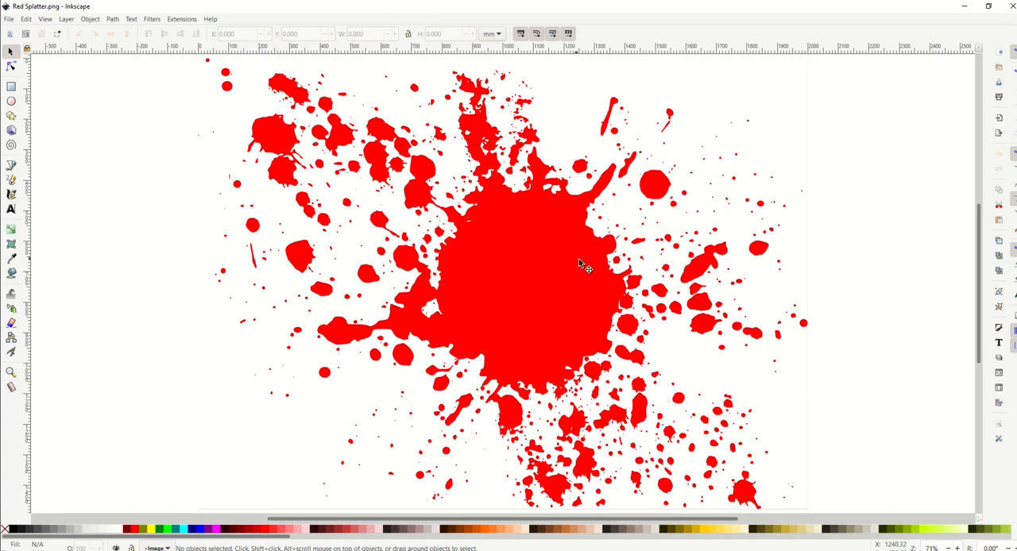
mouse_move(266, 139)
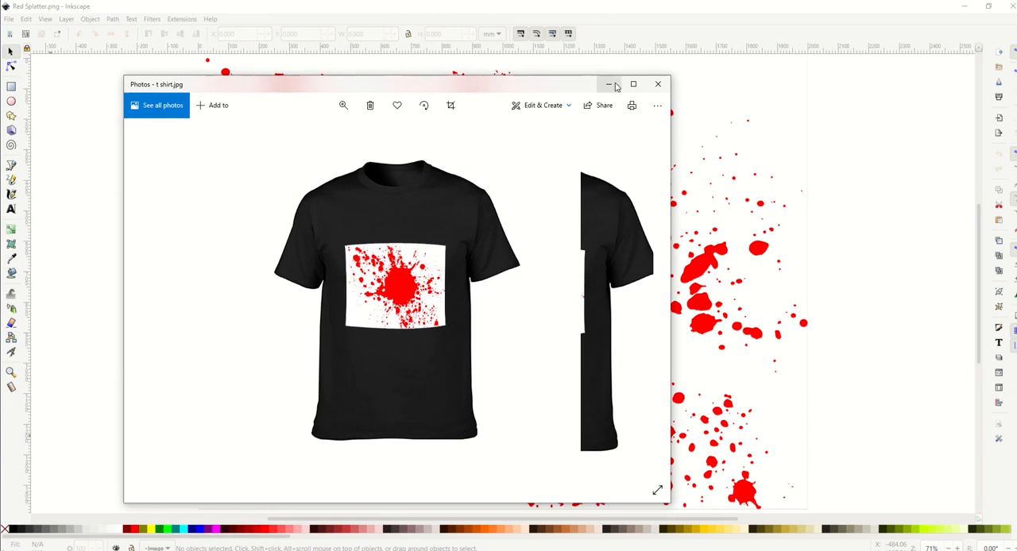
Enlarge the mockup photo, then enable the checkerboard background in Document Properties
left_click(633, 84)
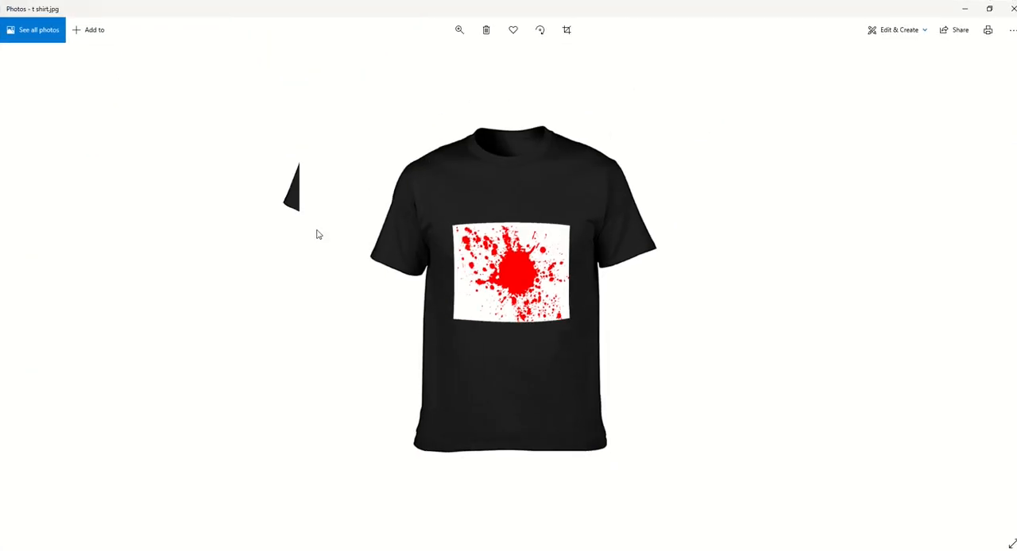
mouse_move(492, 307)
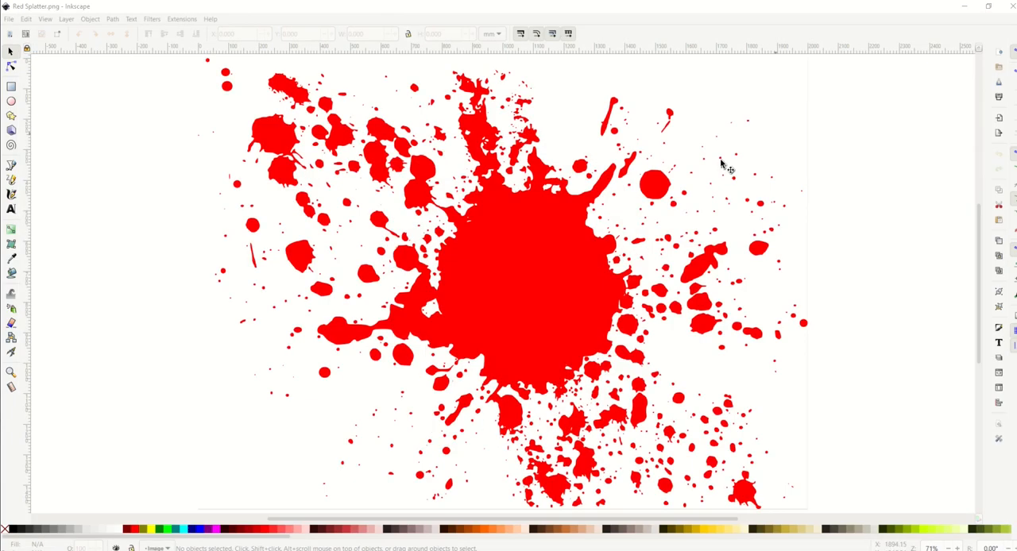
mouse_move(346, 373)
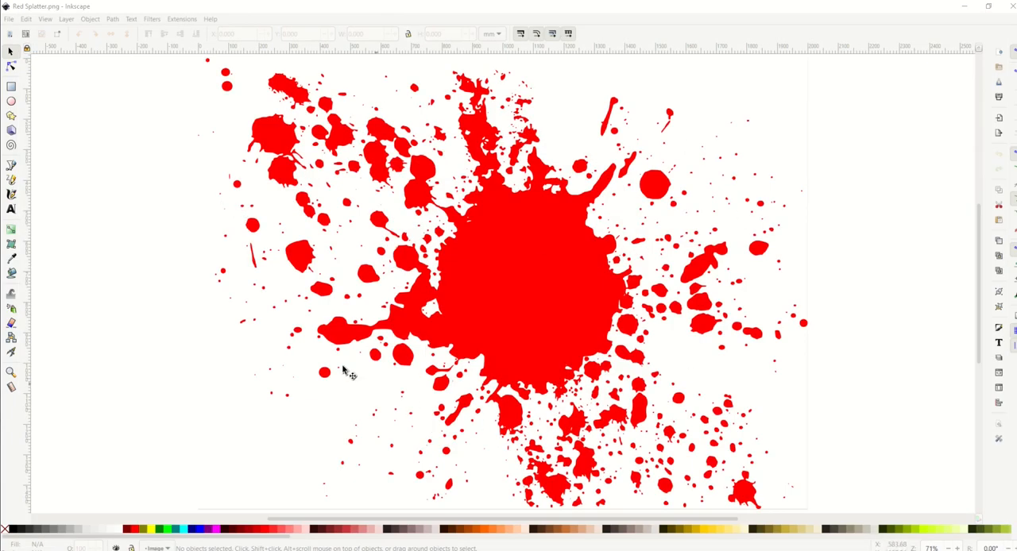
mouse_move(250, 375)
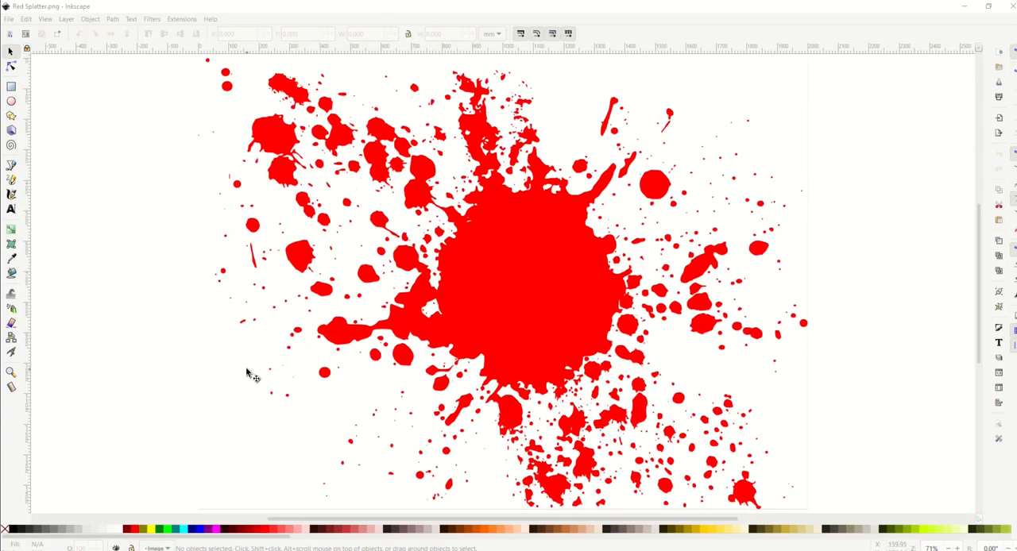
mouse_move(245, 375)
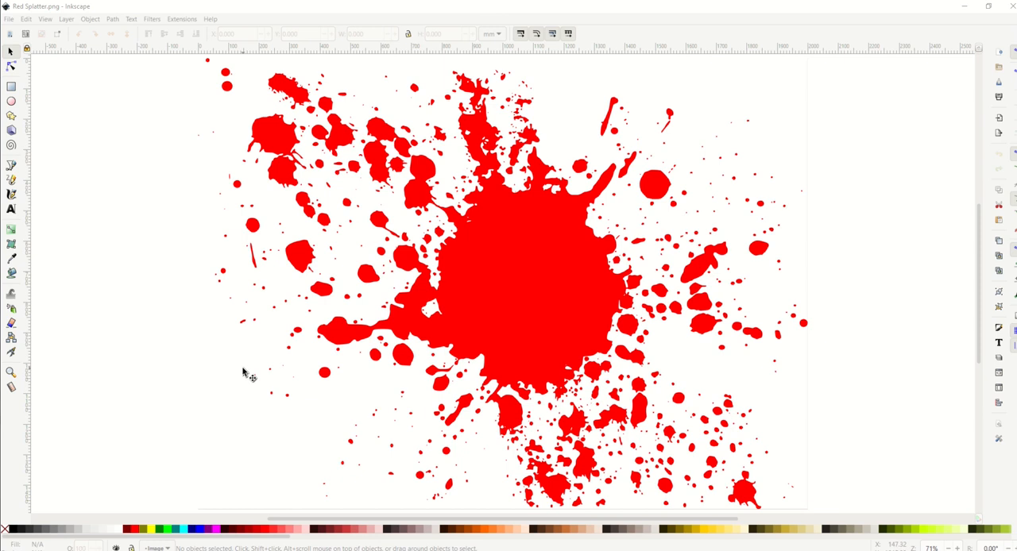
mouse_move(6, 30)
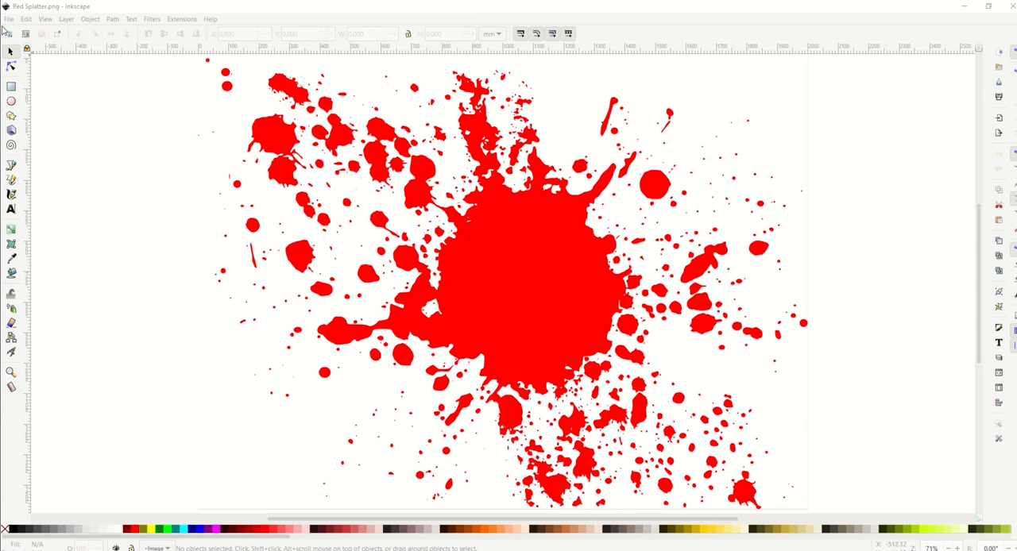
mouse_move(258, 317)
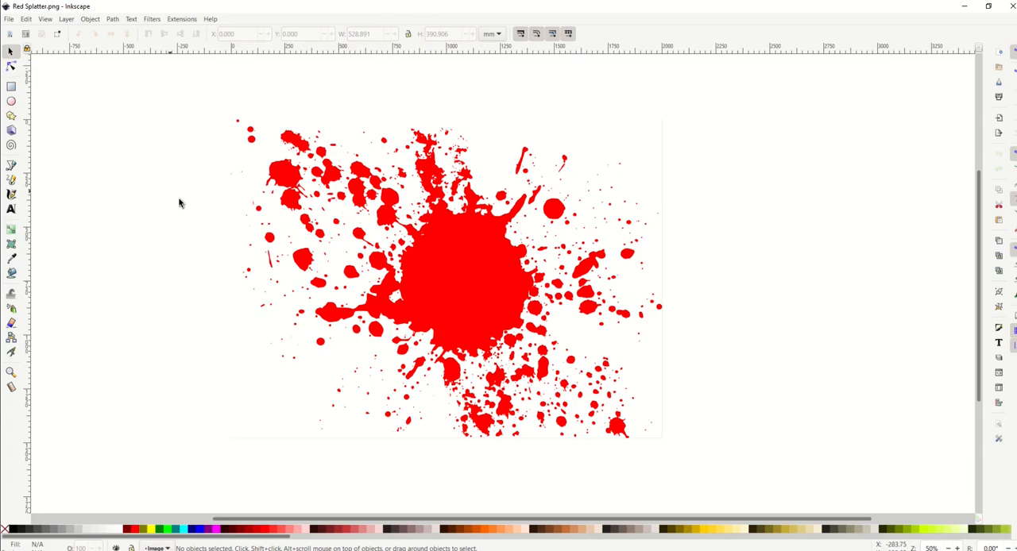
left_click(9, 18)
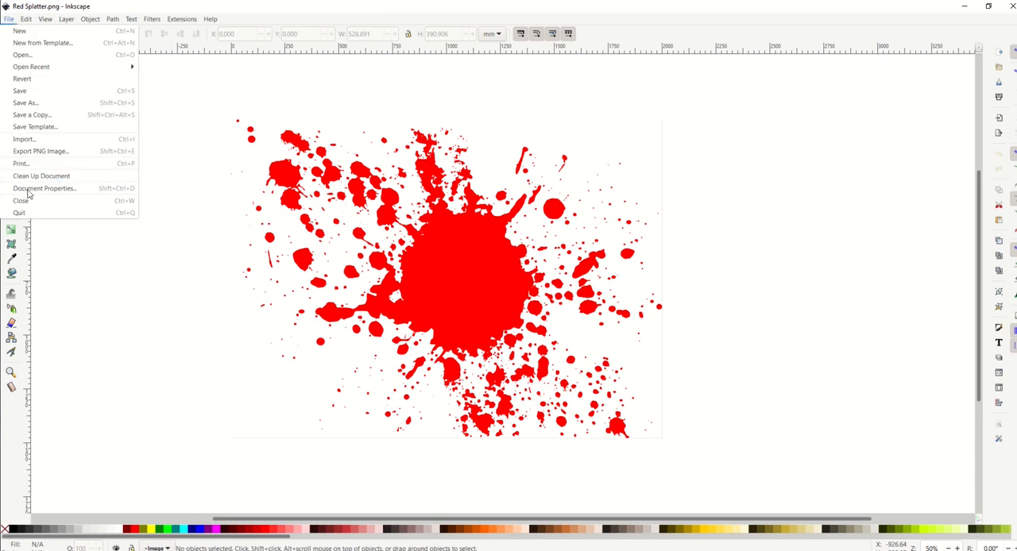
left_click(45, 188)
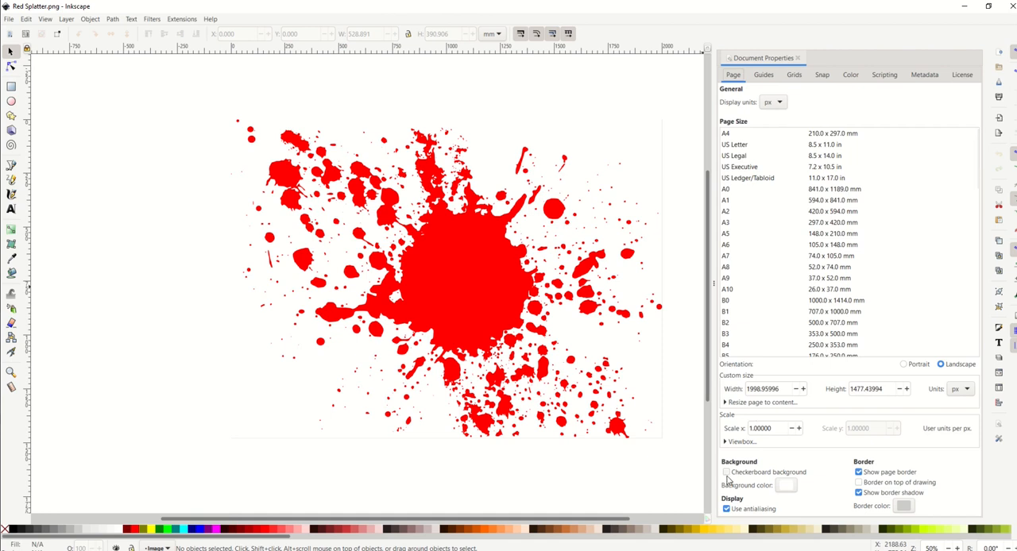
mouse_move(728, 472)
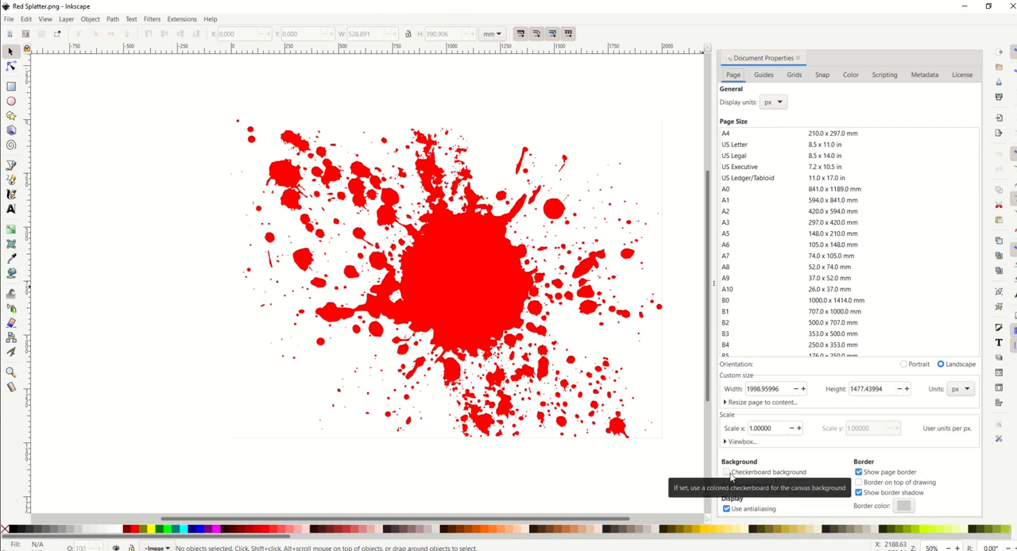
left_click(726, 472)
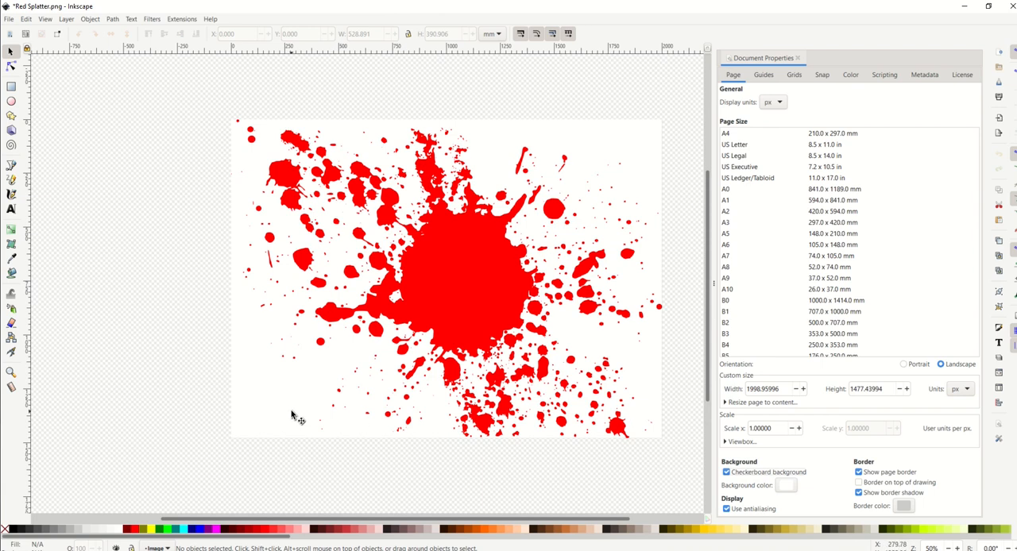
mouse_move(759, 457)
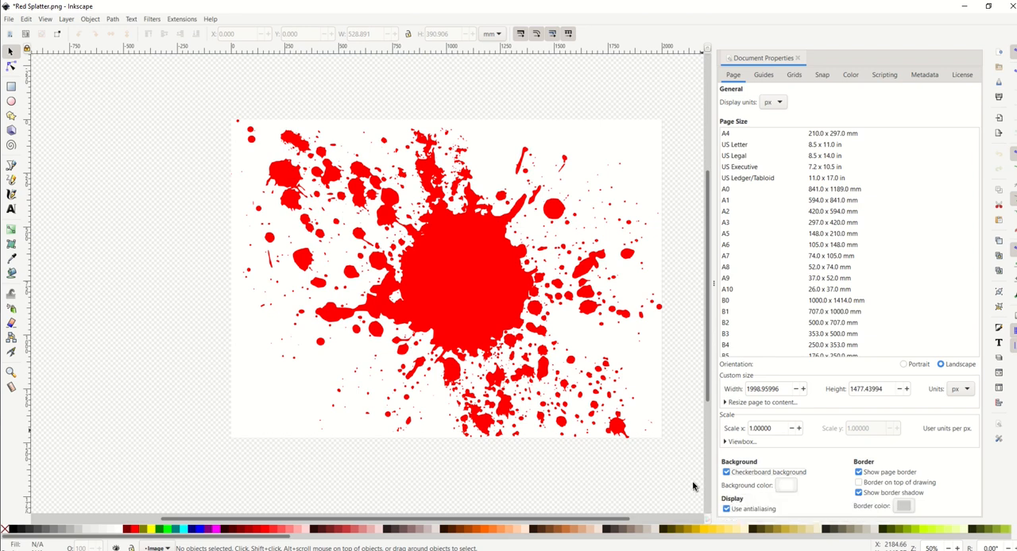
mouse_move(794, 62)
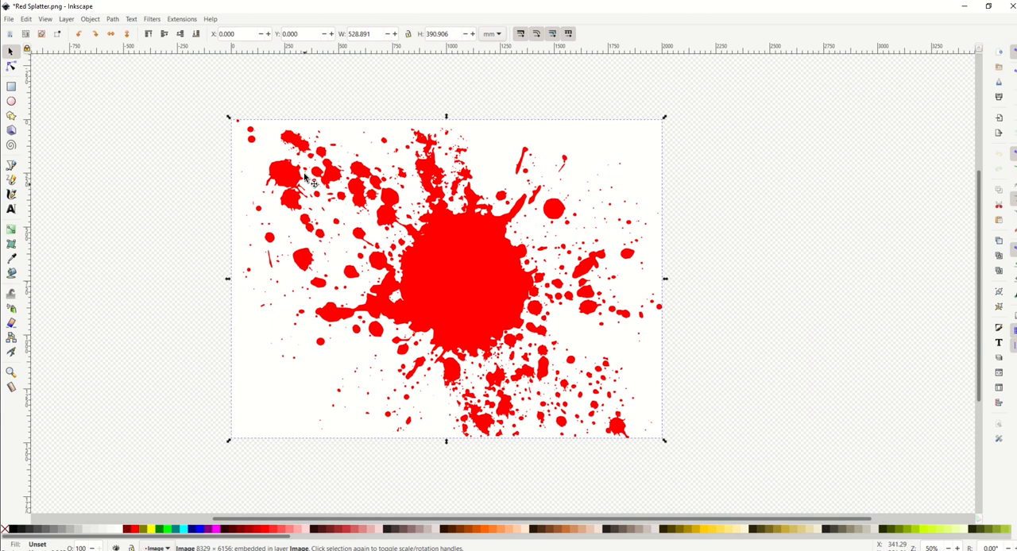
Trace the red splatter bitmap into a black vector path and select it
left_click(112, 18)
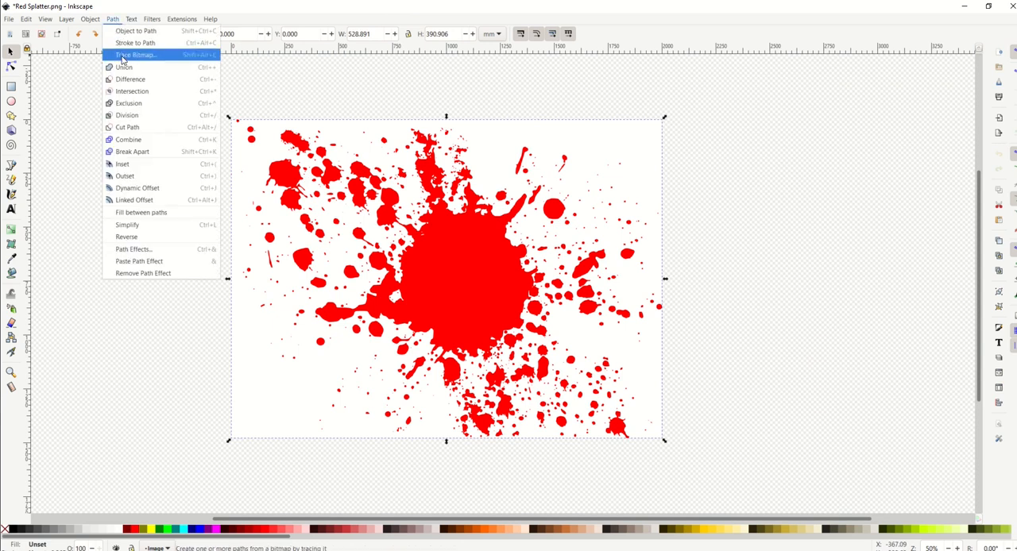
left_click(135, 54)
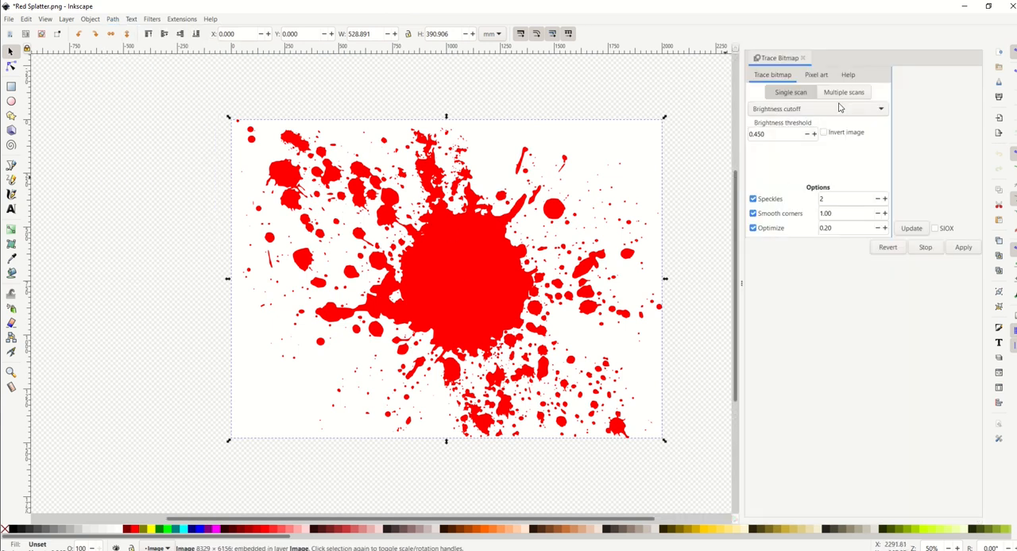
left_click(910, 228)
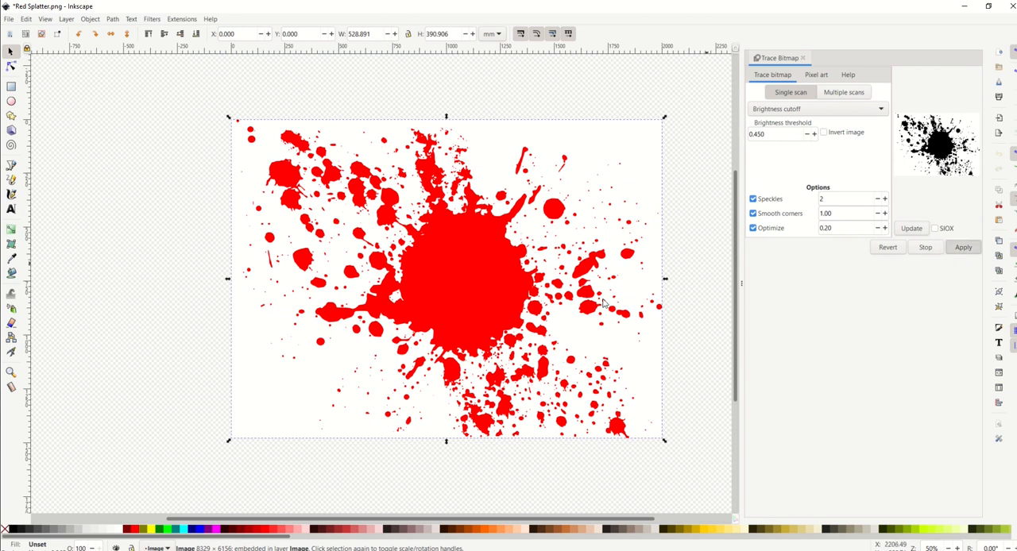
left_click(963, 247)
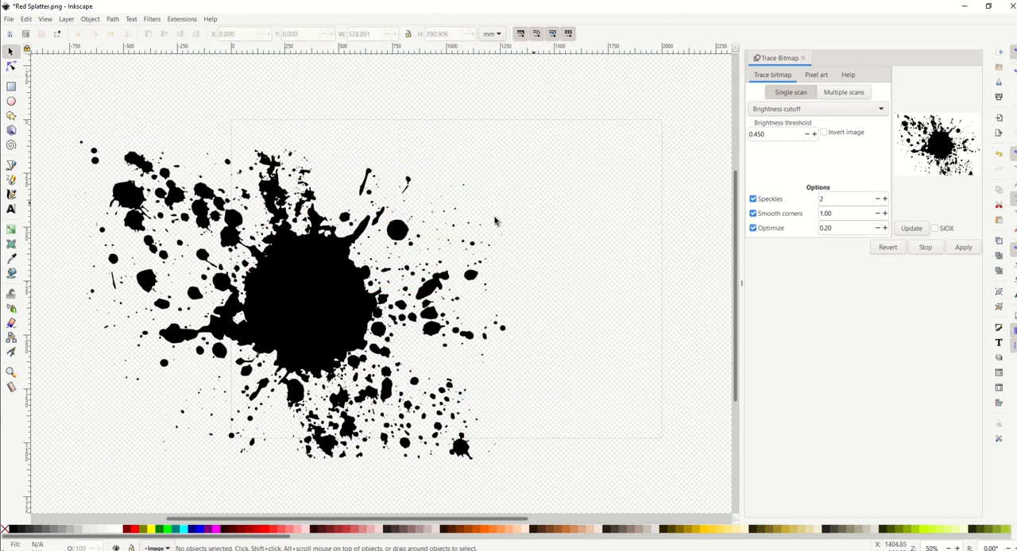
left_click(962, 247)
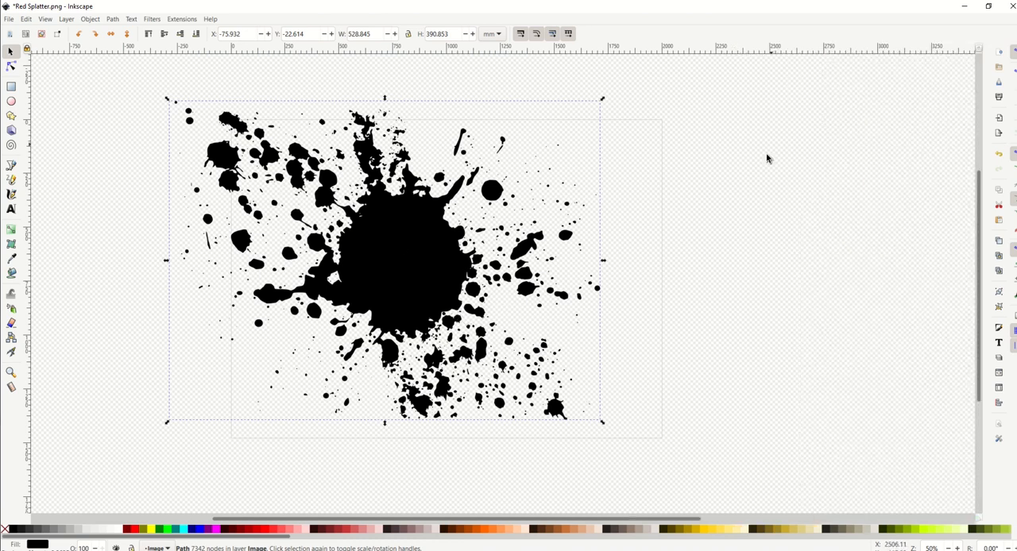
Reopen Document Properties beside the traced splatter
left_click(8, 18)
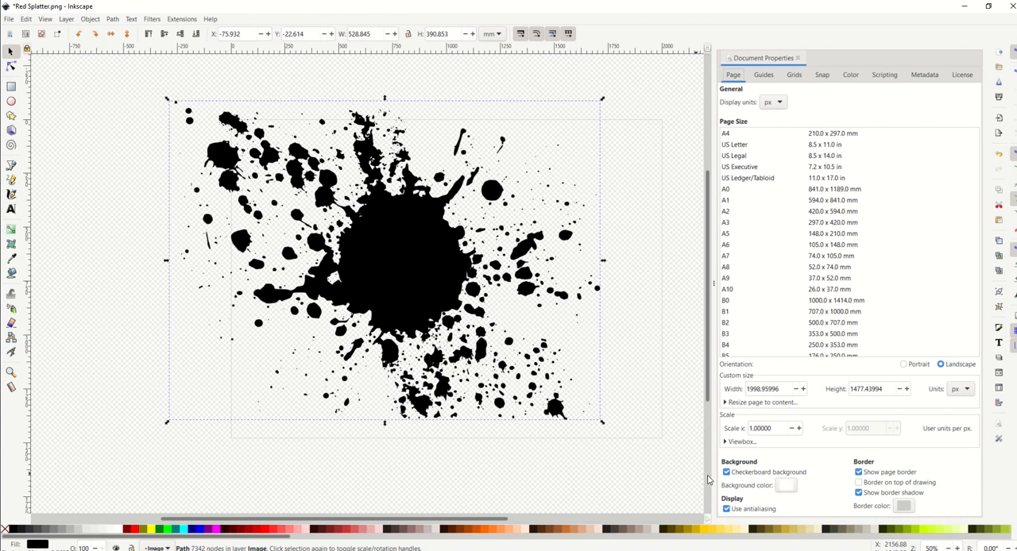
Set the page background alpha to 0, toggle the checkerboard off and on, and close the panel
left_click(9, 18)
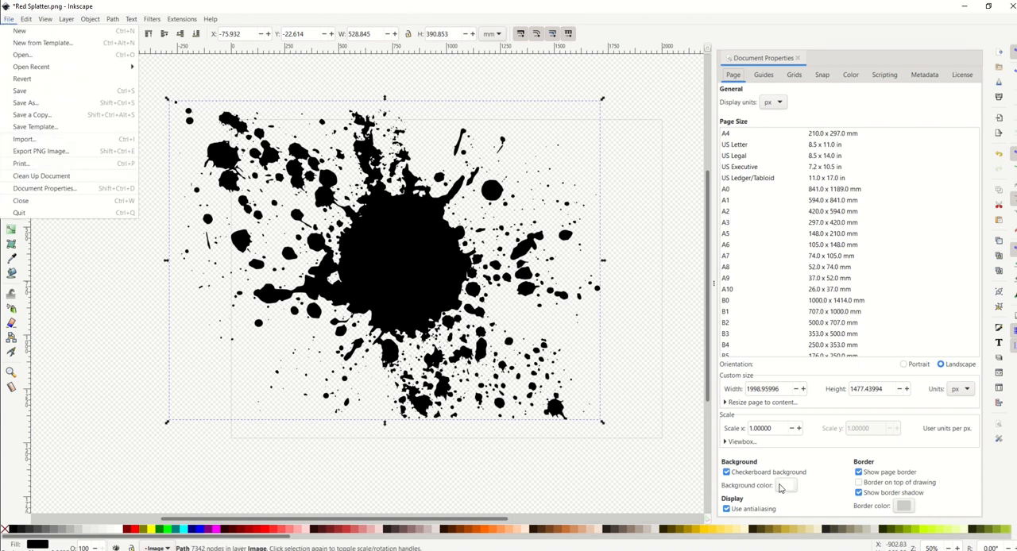
left_click(787, 485)
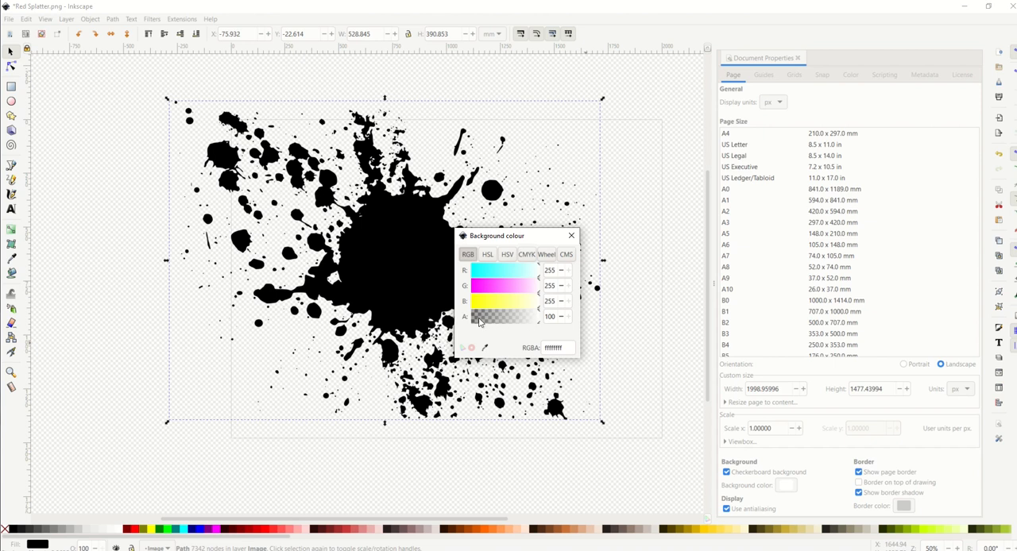
mouse_move(522, 328)
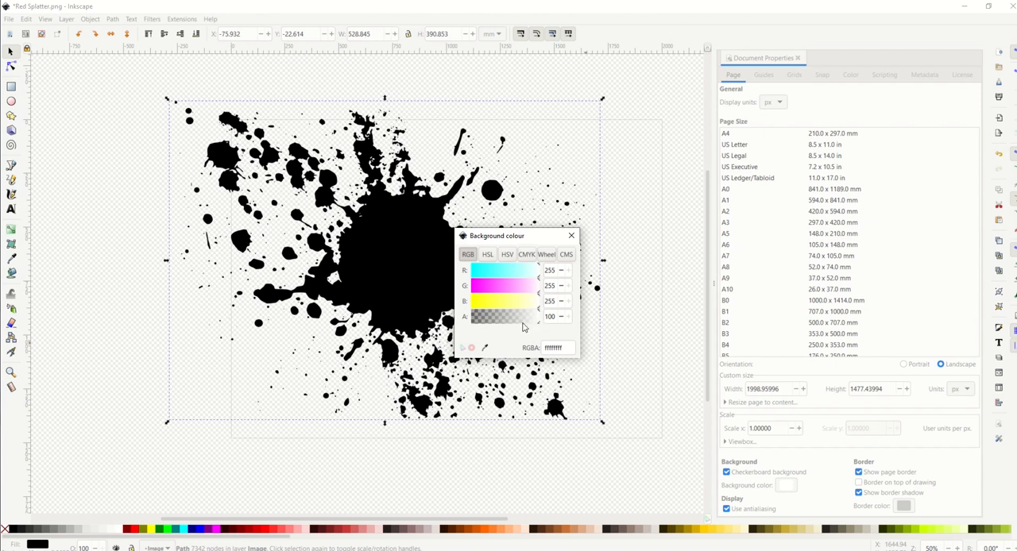
left_click_drag(525, 316, 469, 316)
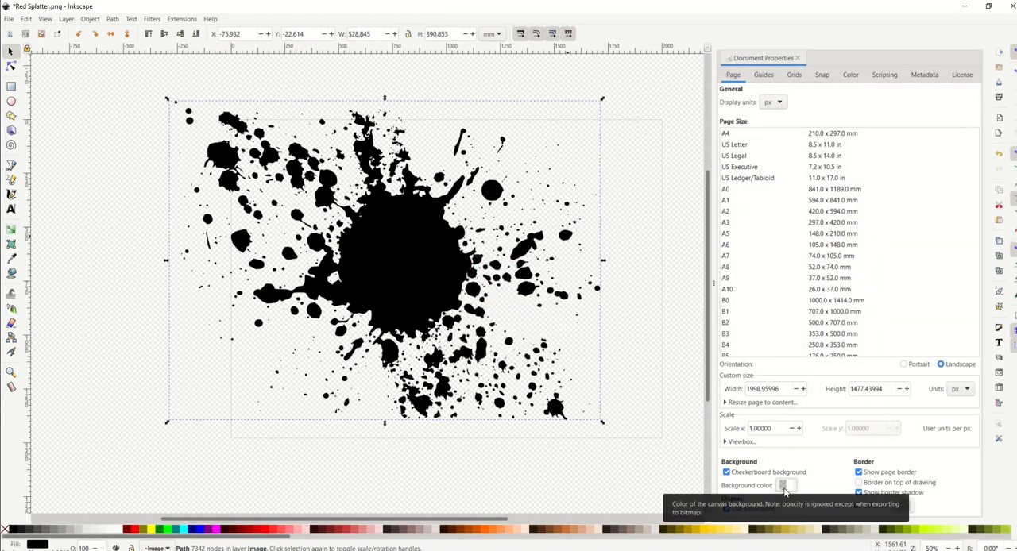
left_click(725, 472)
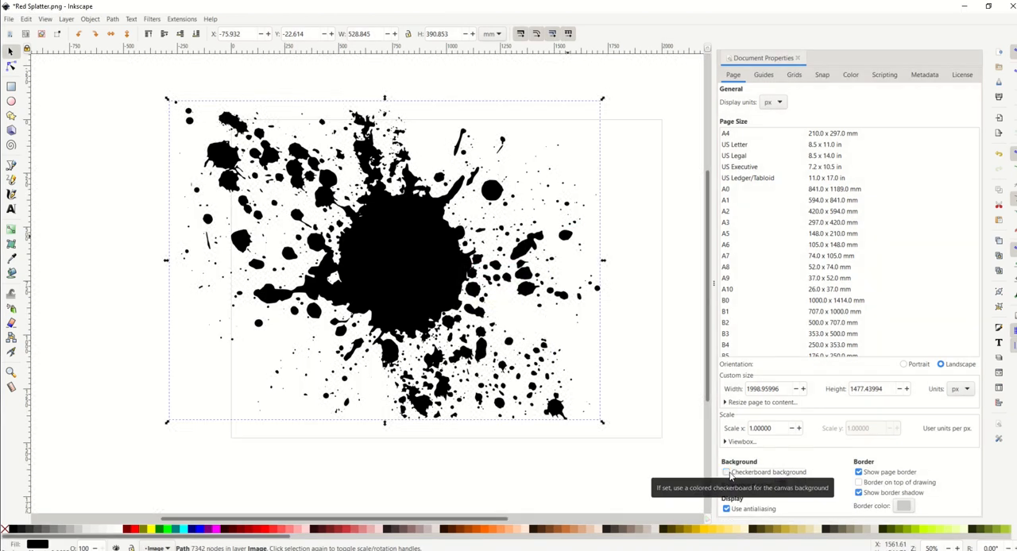
left_click(726, 472)
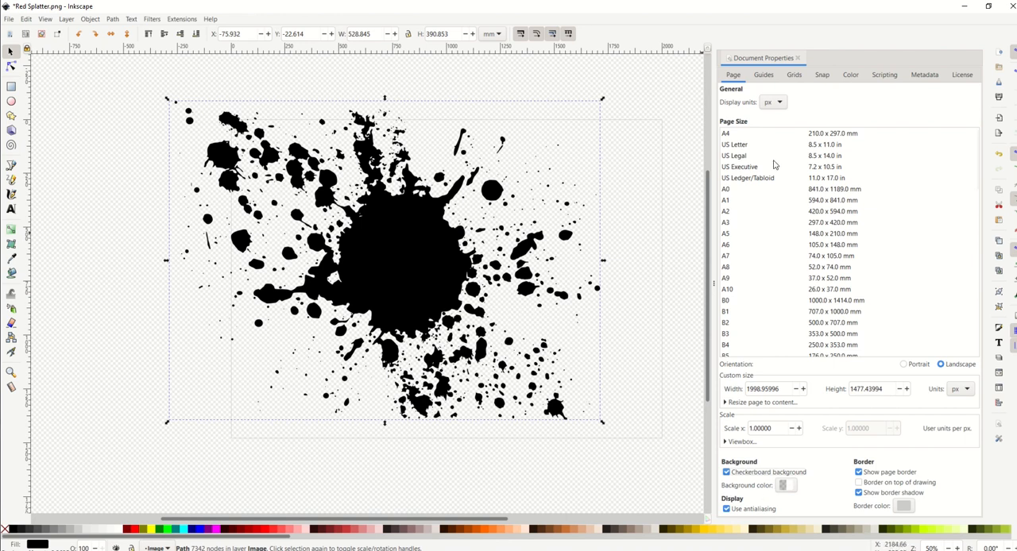
left_click(798, 58)
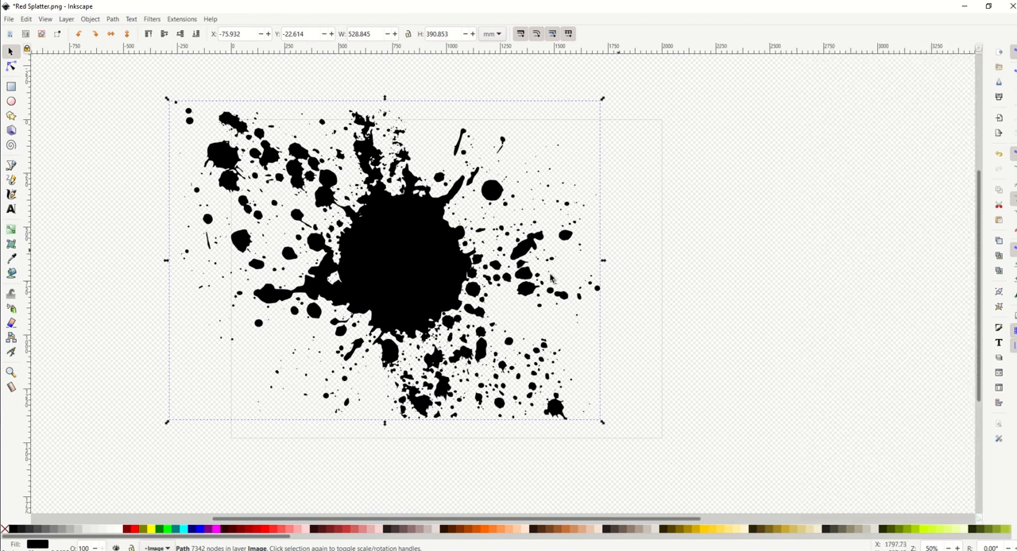
Drag the black traced splatter onto the centre of the page
left_click_drag(381, 254, 461, 278)
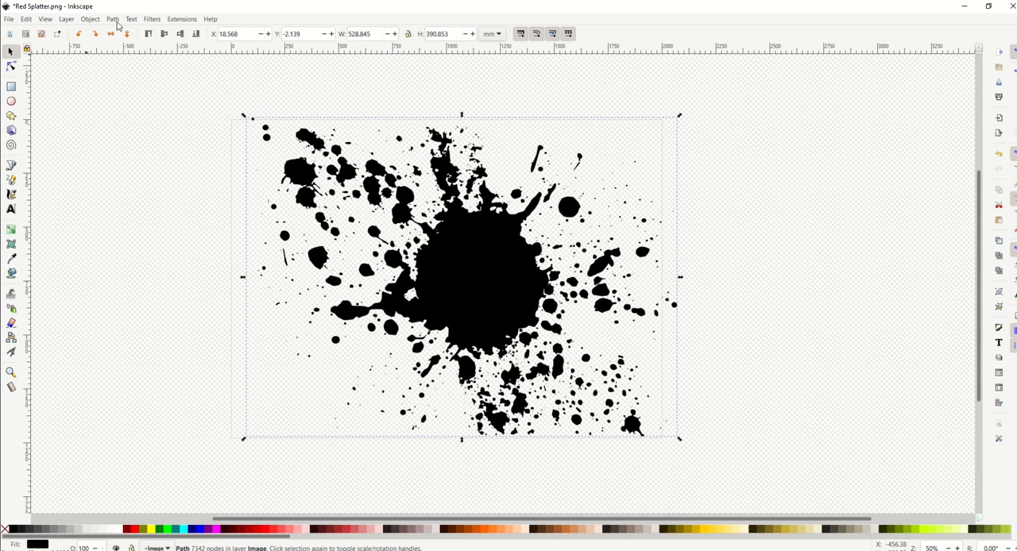
mouse_move(972, 280)
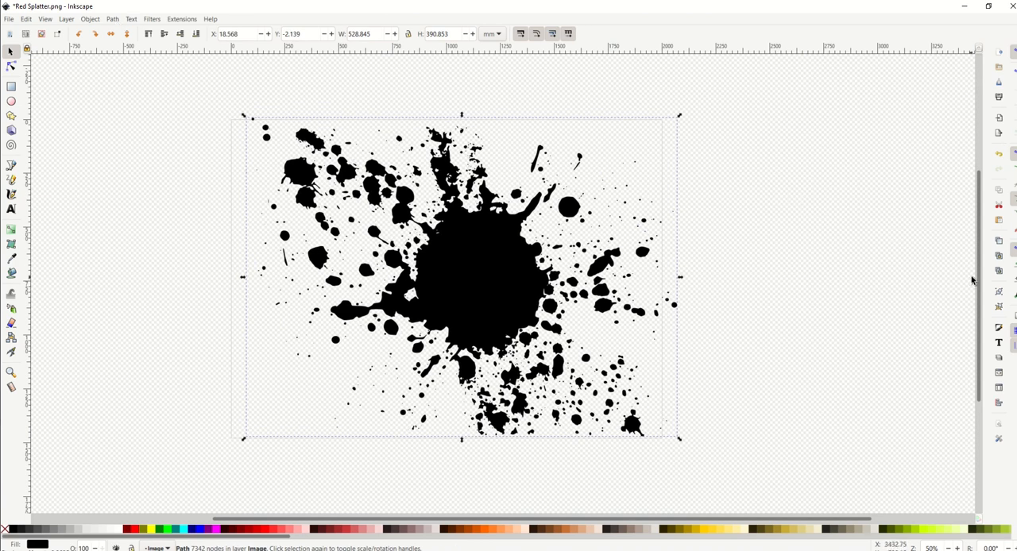
mouse_move(999, 134)
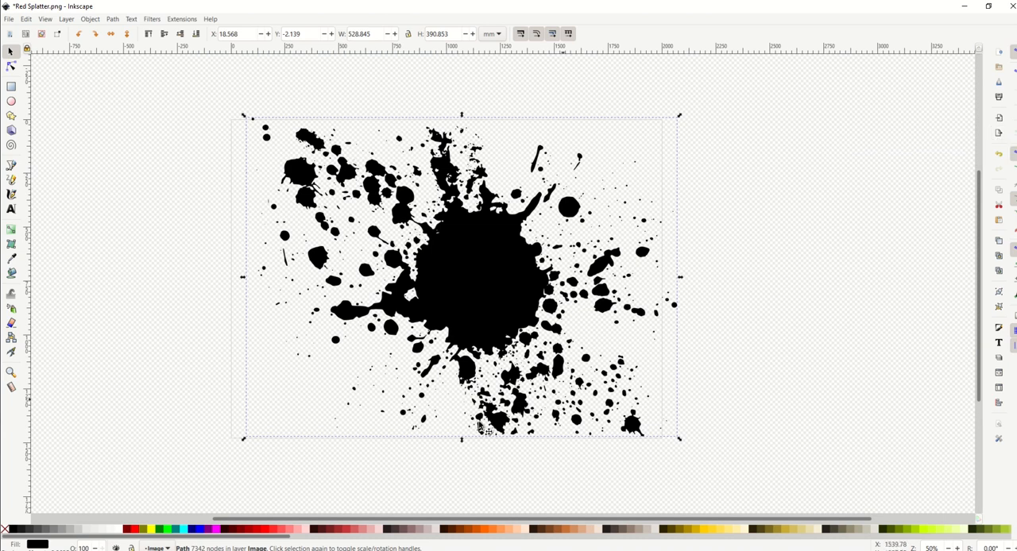
mouse_move(482, 427)
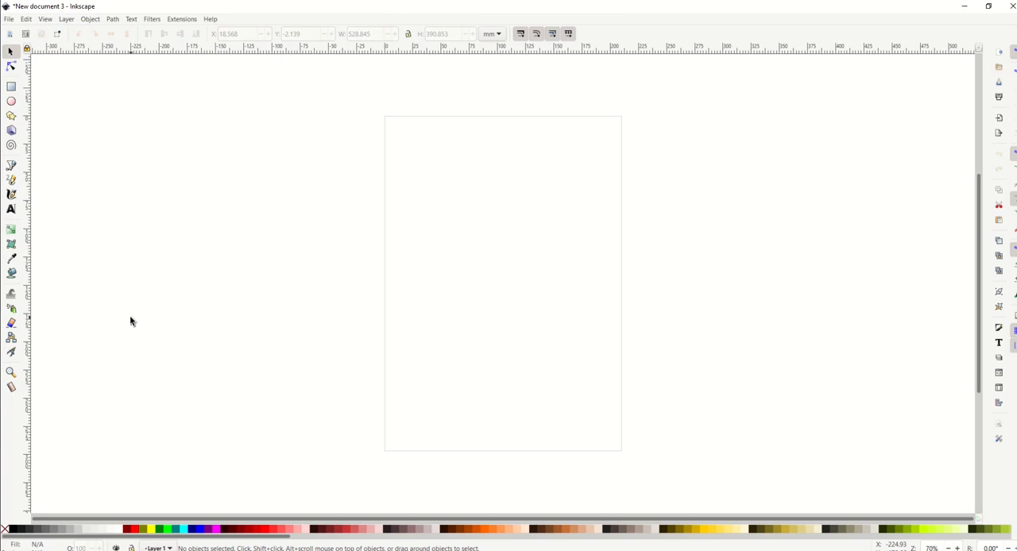
mouse_move(159, 309)
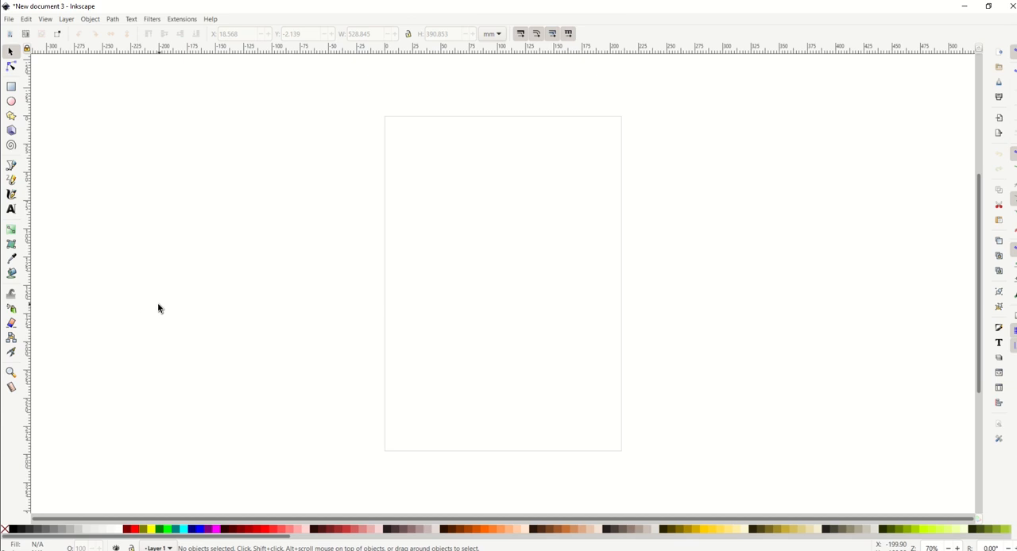
mouse_move(352, 429)
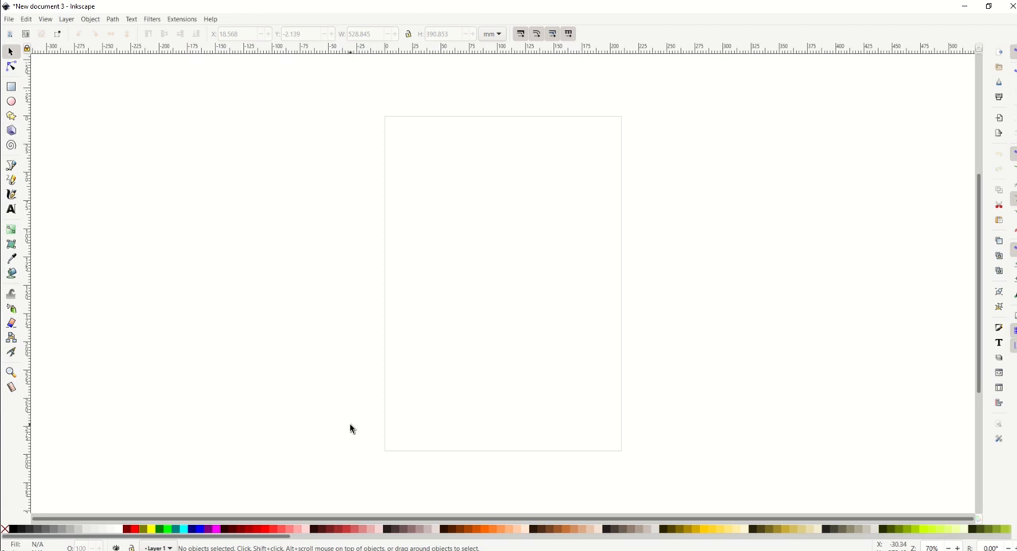
Enable the checkerboard background and confirm the background colour alpha is 0
left_click(9, 18)
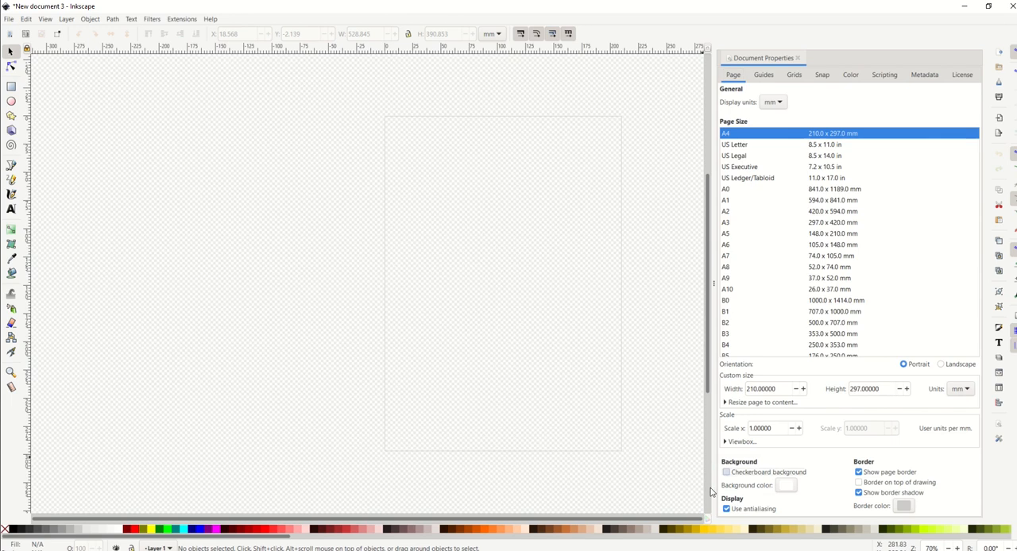
left_click(726, 471)
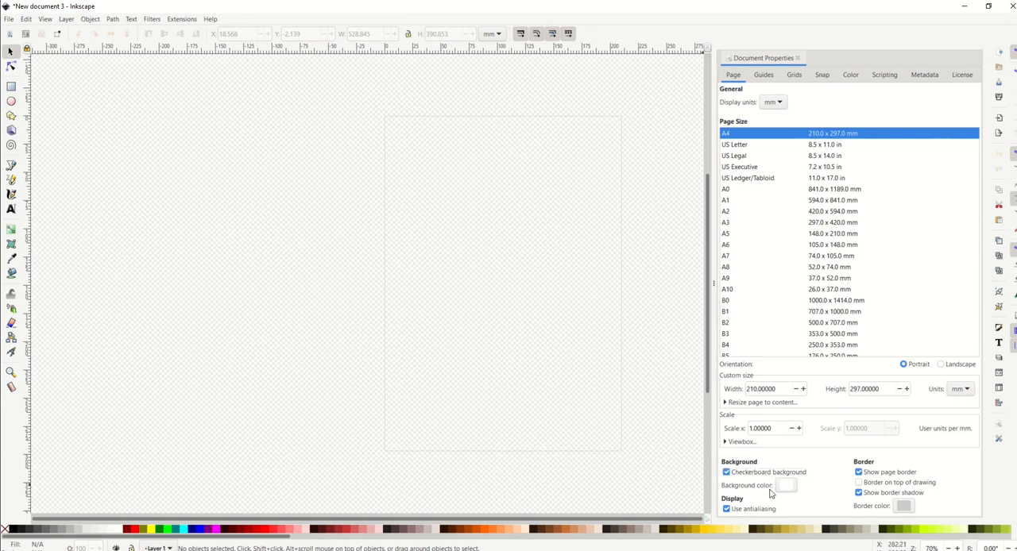
left_click(786, 485)
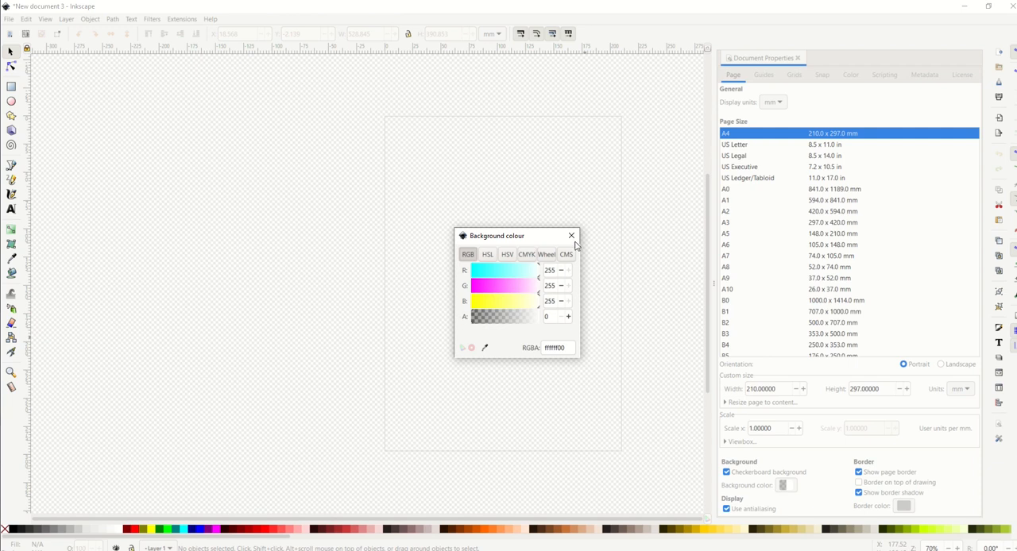
left_click(572, 235)
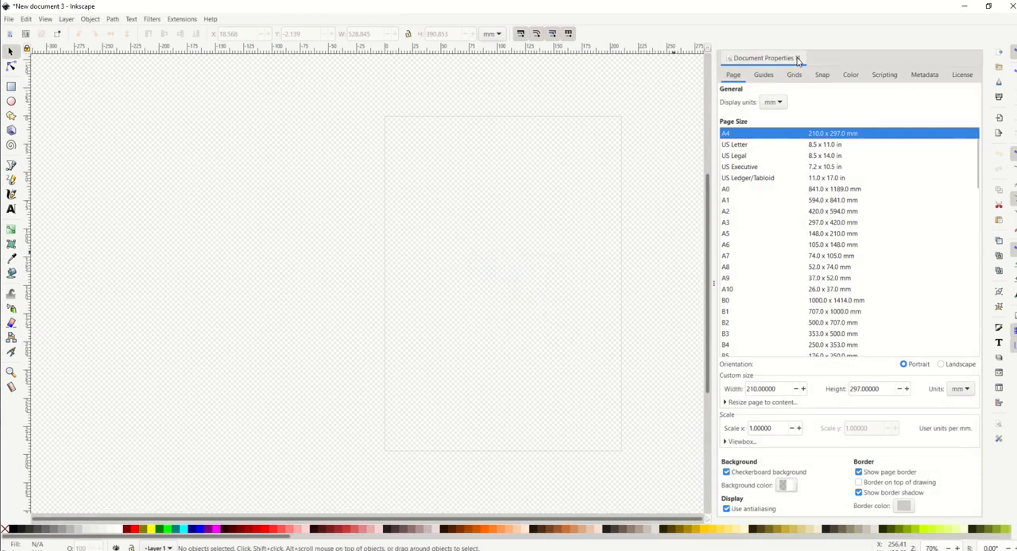
left_click(798, 58)
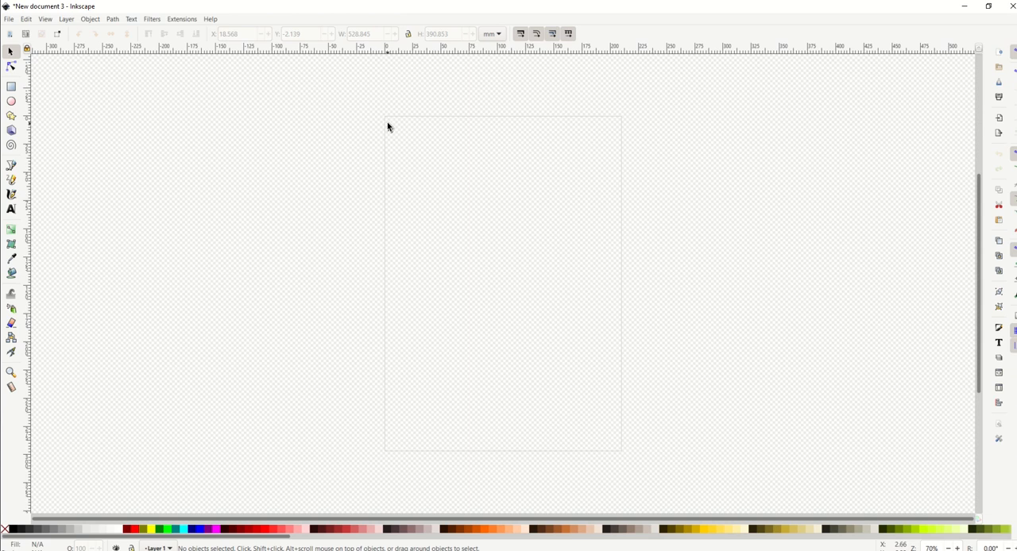
Reopen Document Properties, keep the page at A4, close it, and open the File menu
left_click(9, 18)
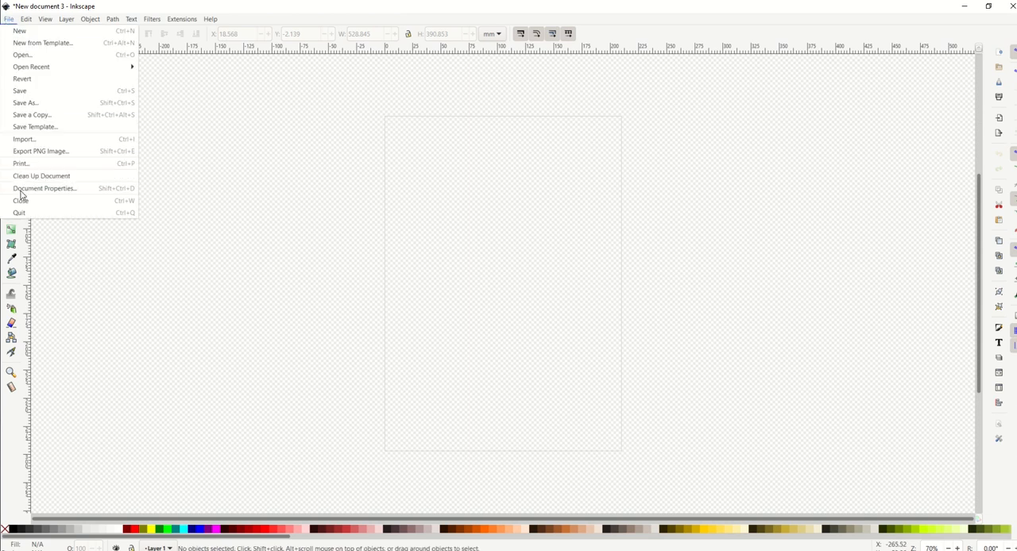
left_click(45, 189)
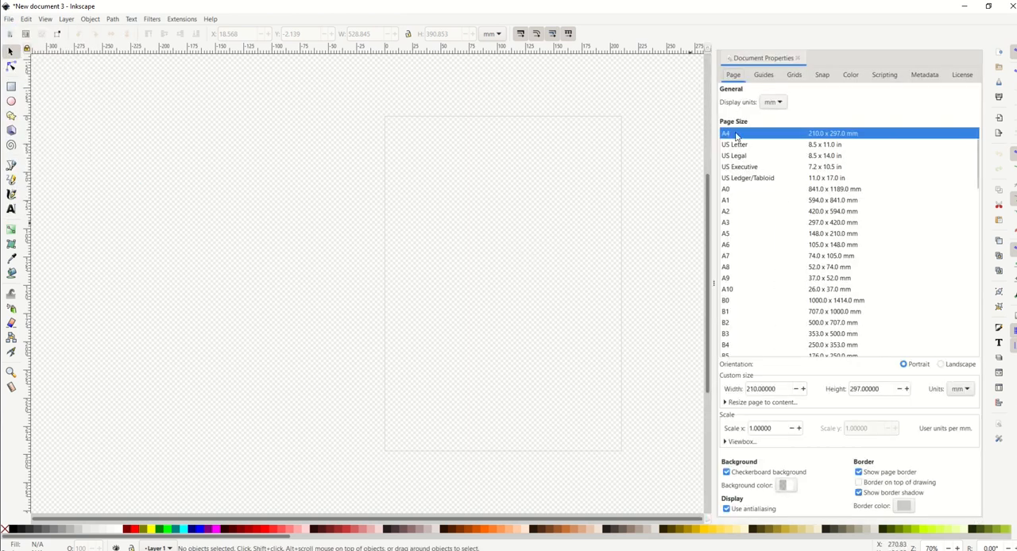
left_click(755, 311)
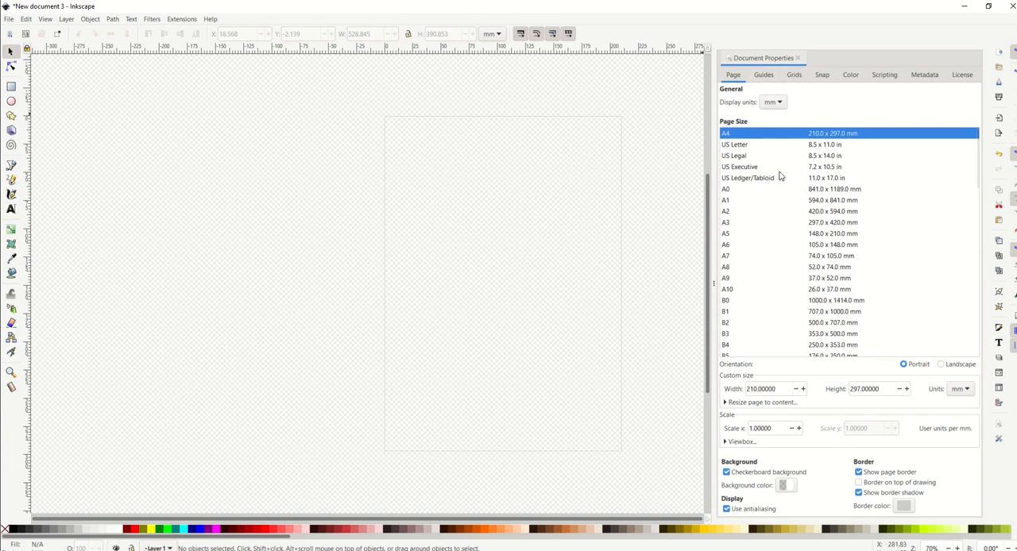
left_click(797, 57)
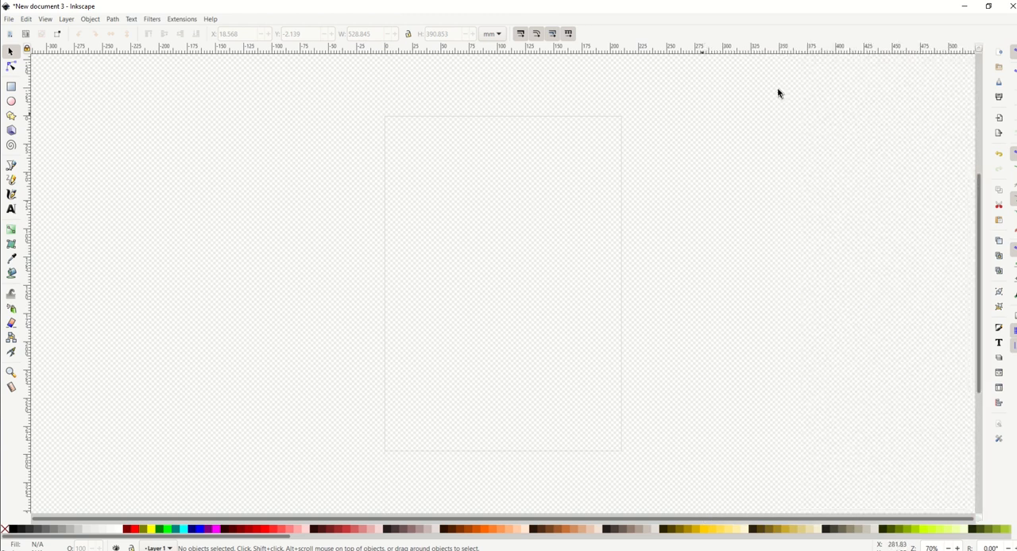
mouse_move(378, 347)
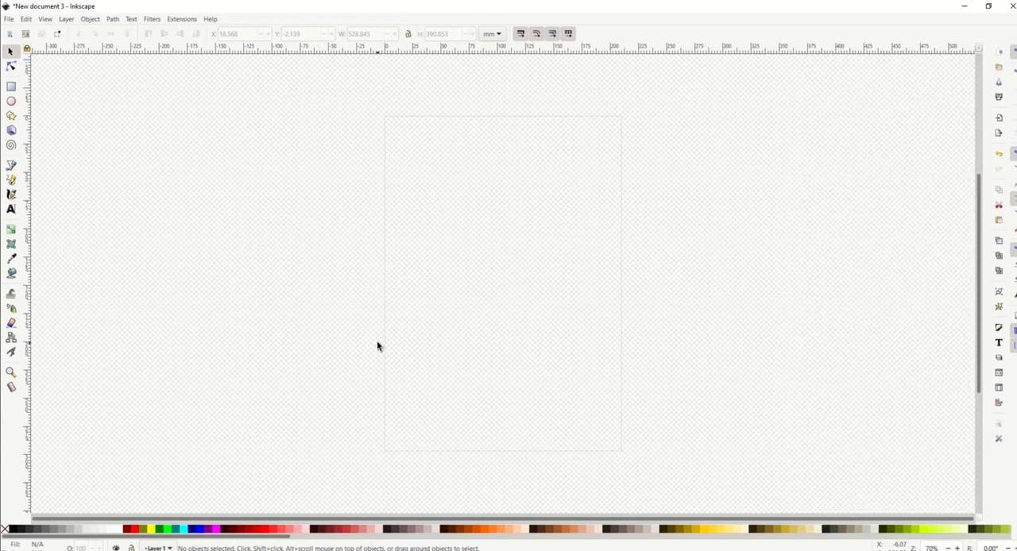
mouse_move(379, 324)
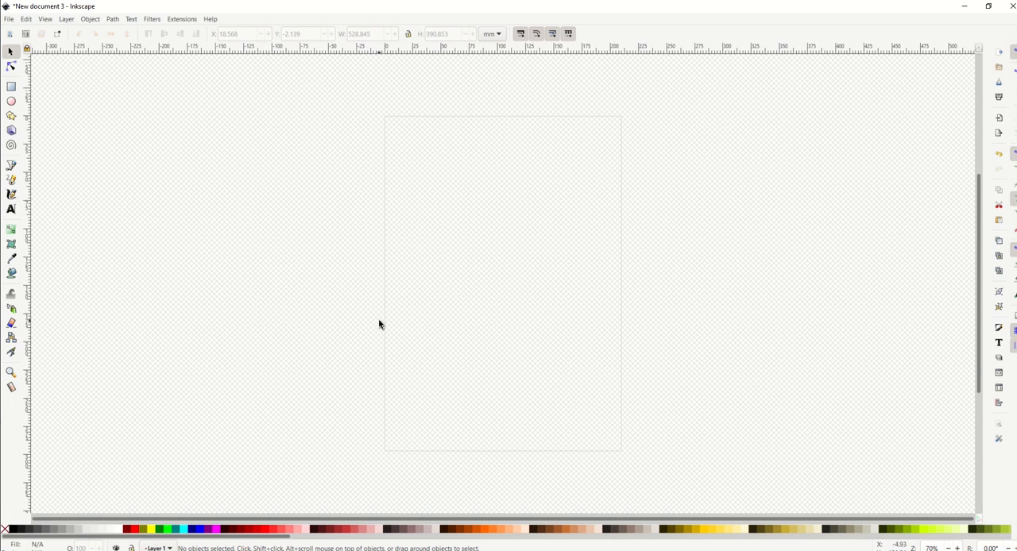
left_click(8, 19)
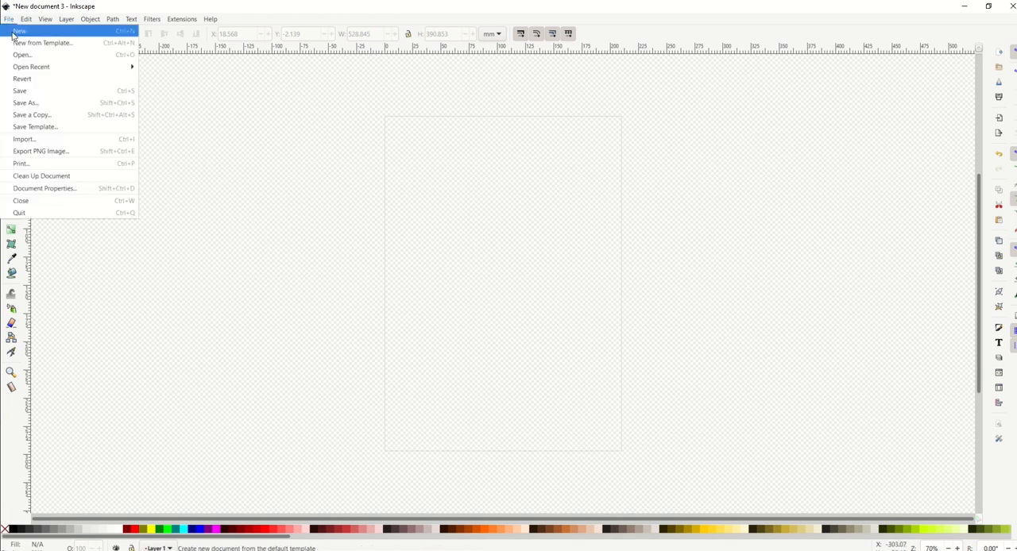
mouse_move(32, 114)
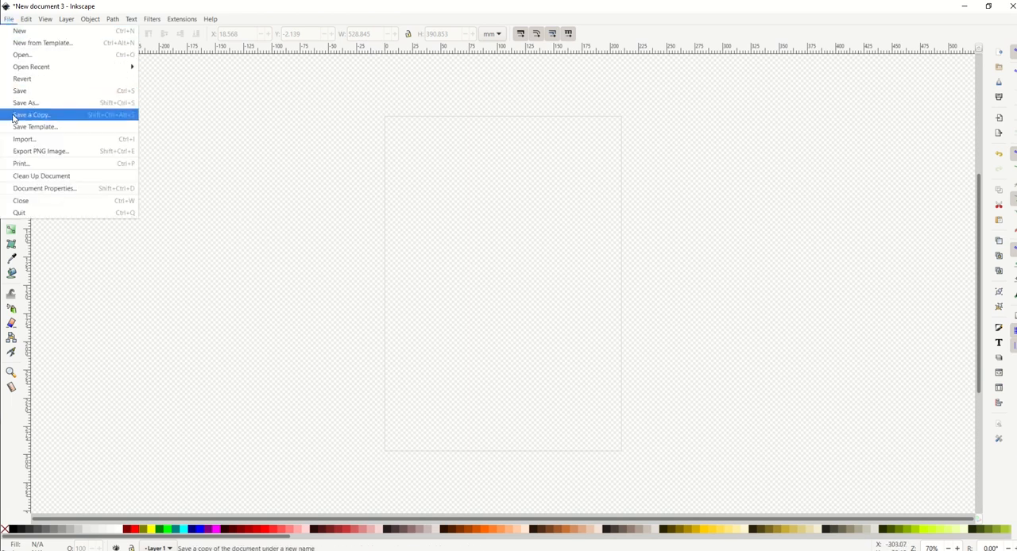
mouse_move(35, 127)
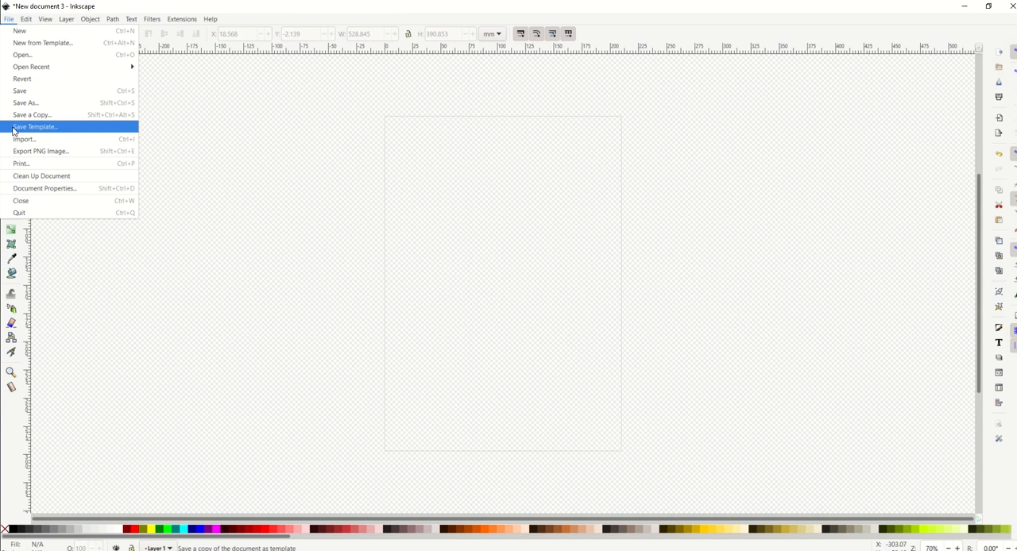
mouse_move(69, 127)
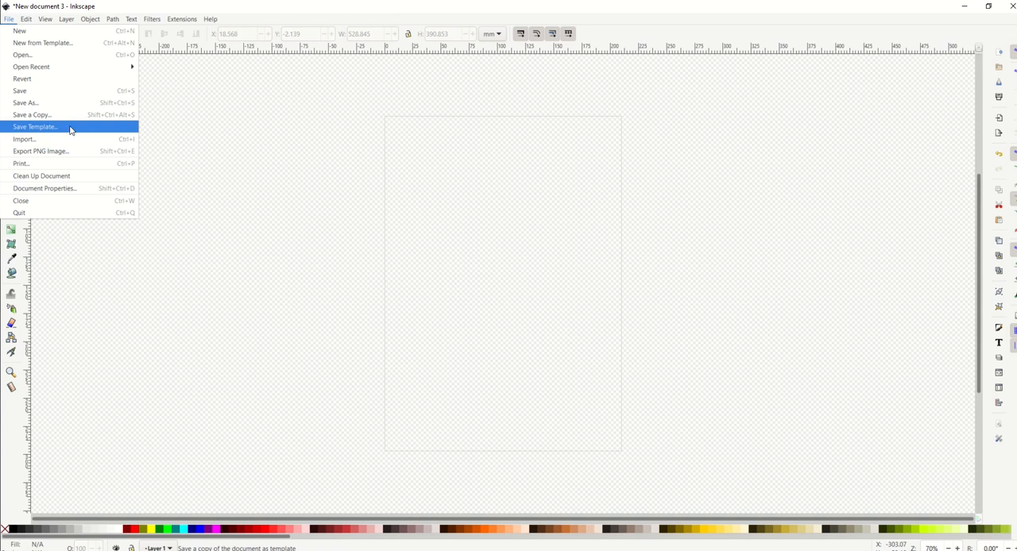
mouse_move(393, 419)
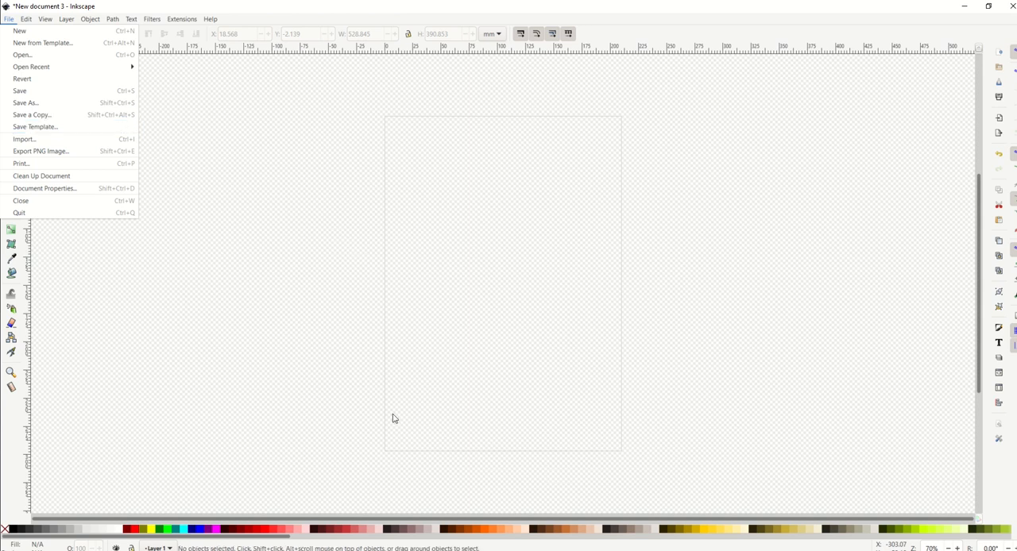
mouse_move(391, 305)
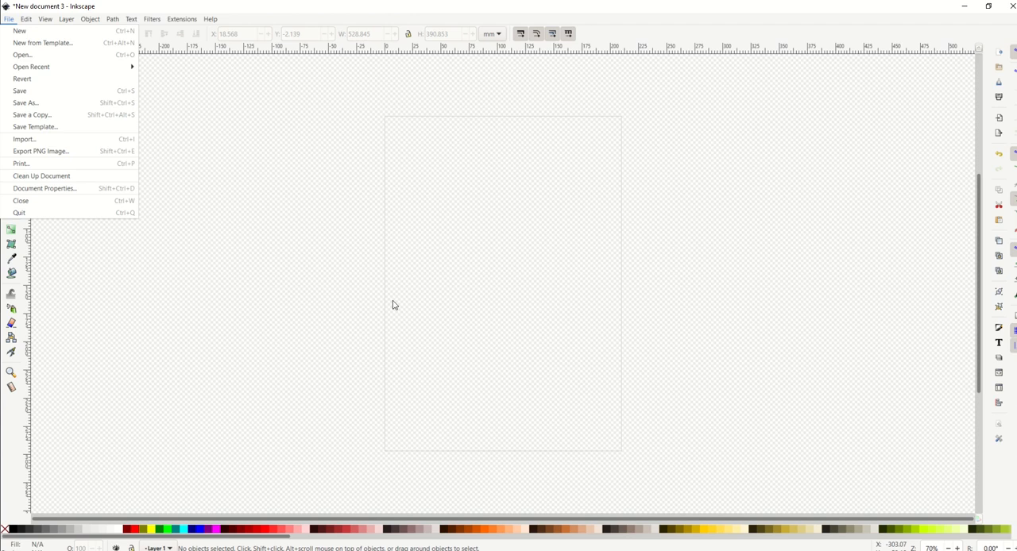
Choose Save Template from the File menu
left_click(35, 127)
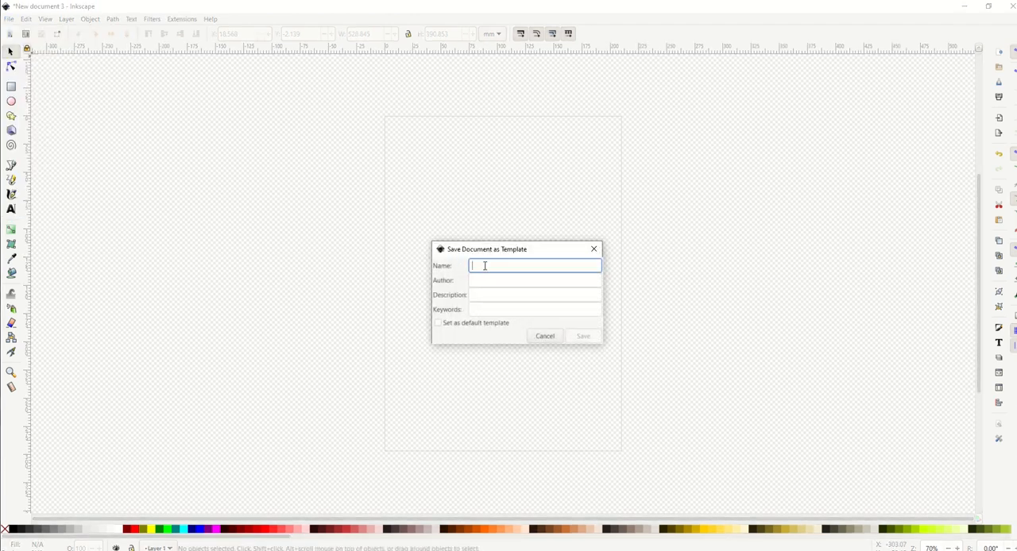
Save the template as 'Default', set as default, replacing the existing Default.svg
type("Dea")
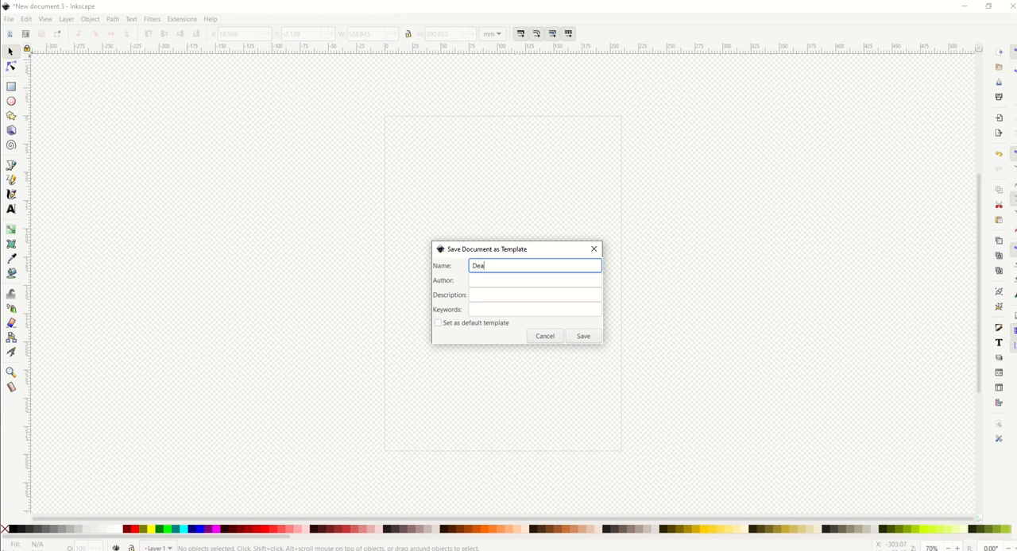
type("Default")
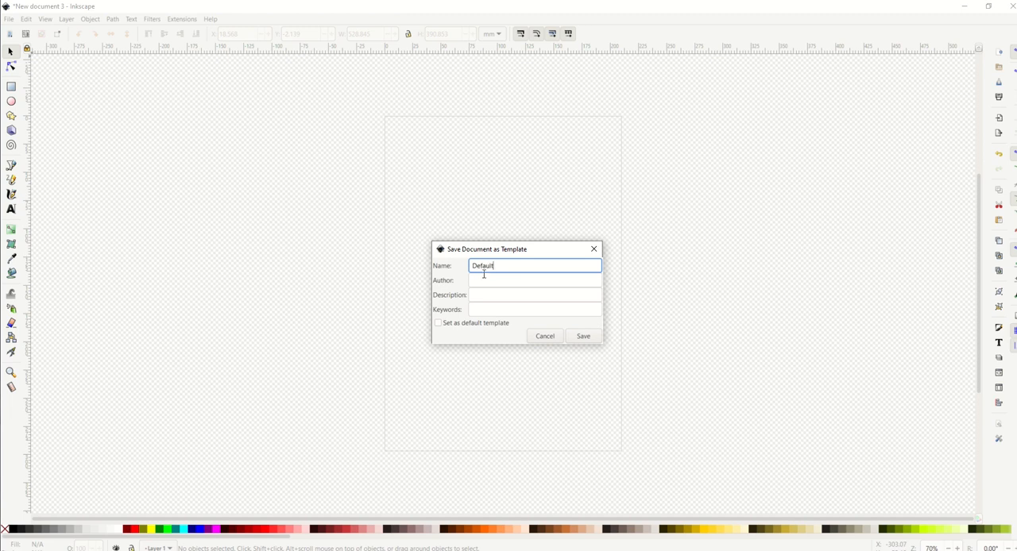
left_click(437, 323)
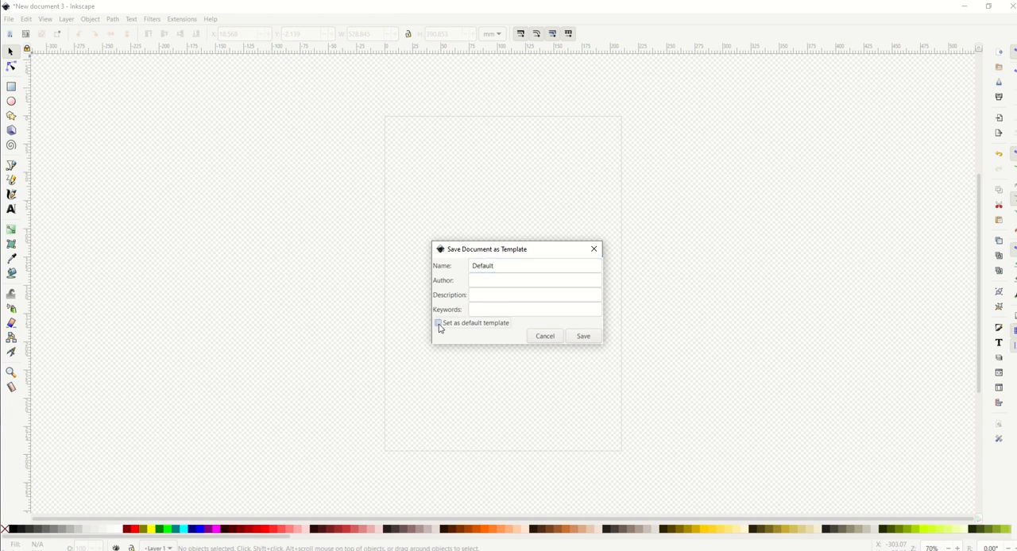
left_click(437, 322)
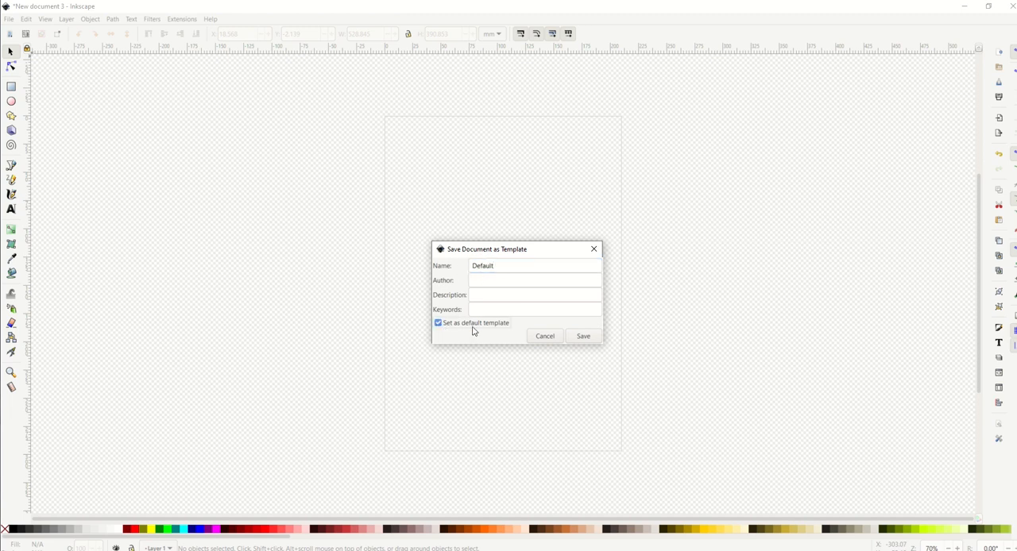
left_click(582, 335)
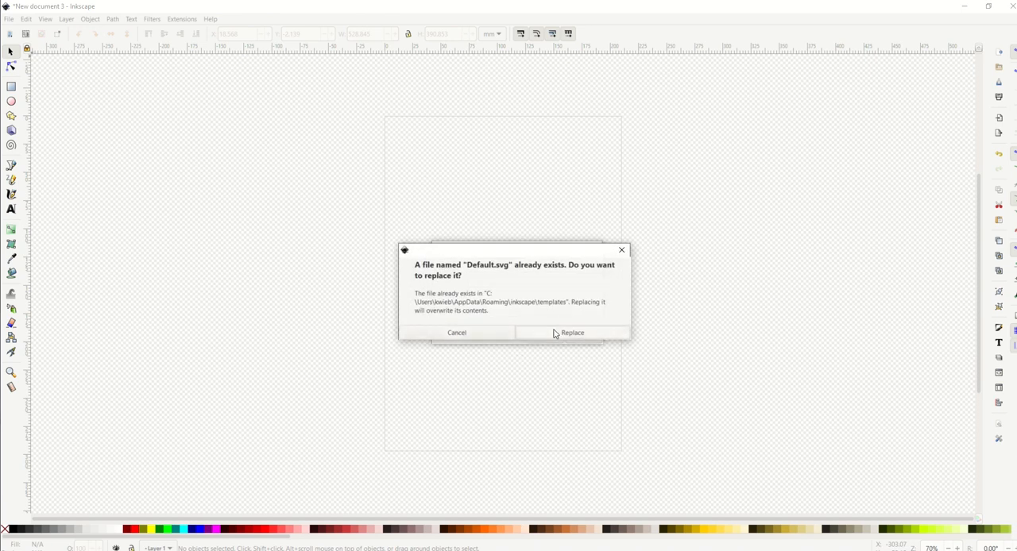
left_click(572, 333)
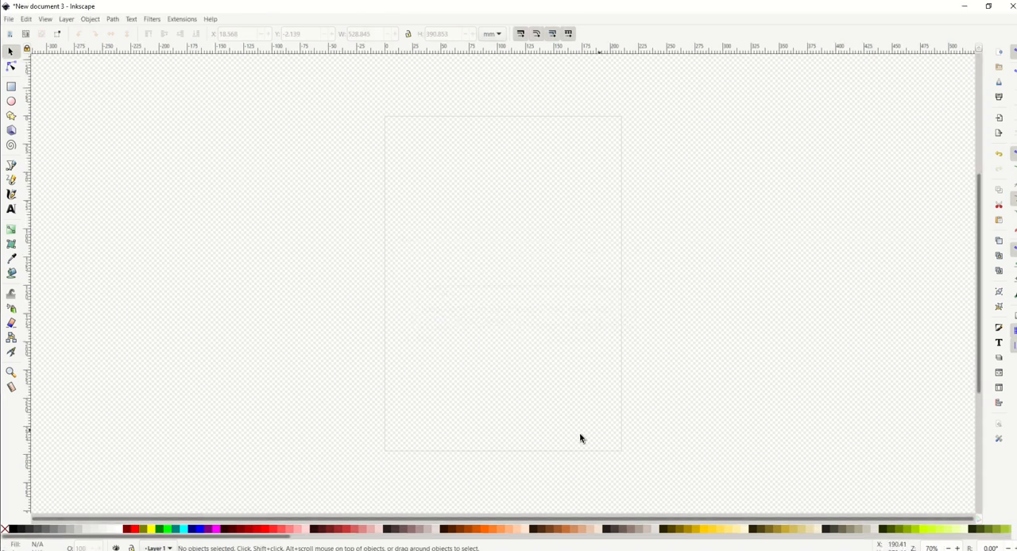
mouse_move(820, 38)
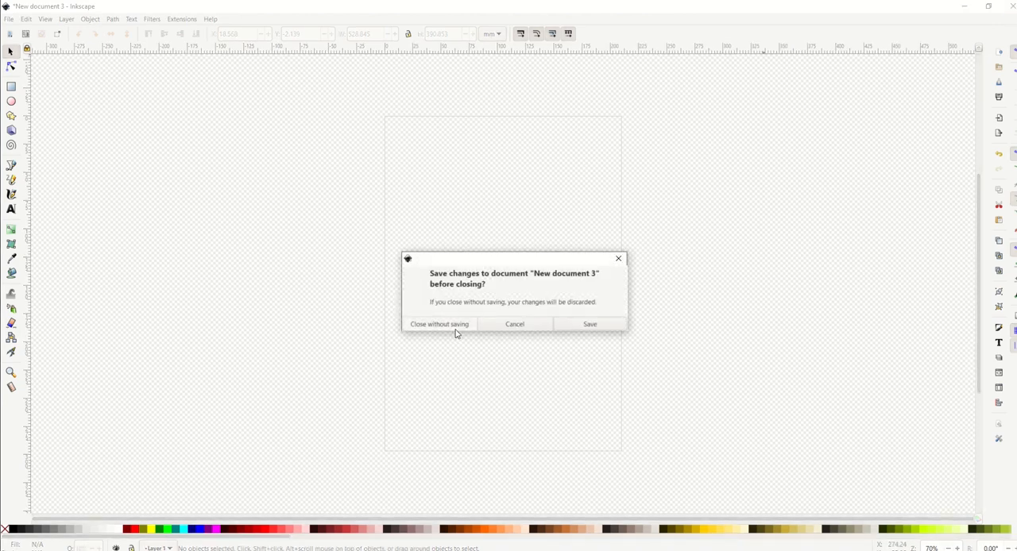
Close the document without saving and relaunch Inkscape from the desktop shortcut
left_click(440, 324)
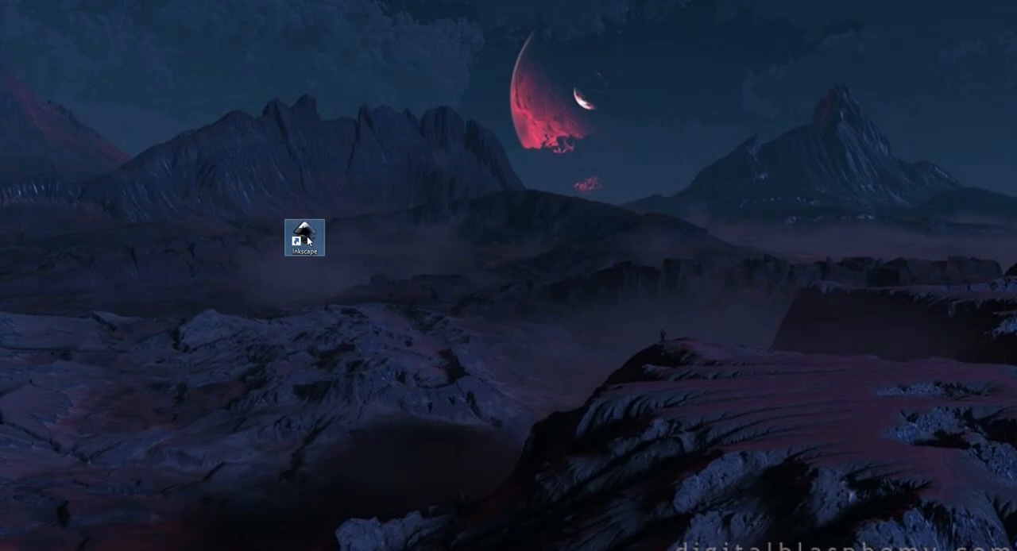
double_click(302, 238)
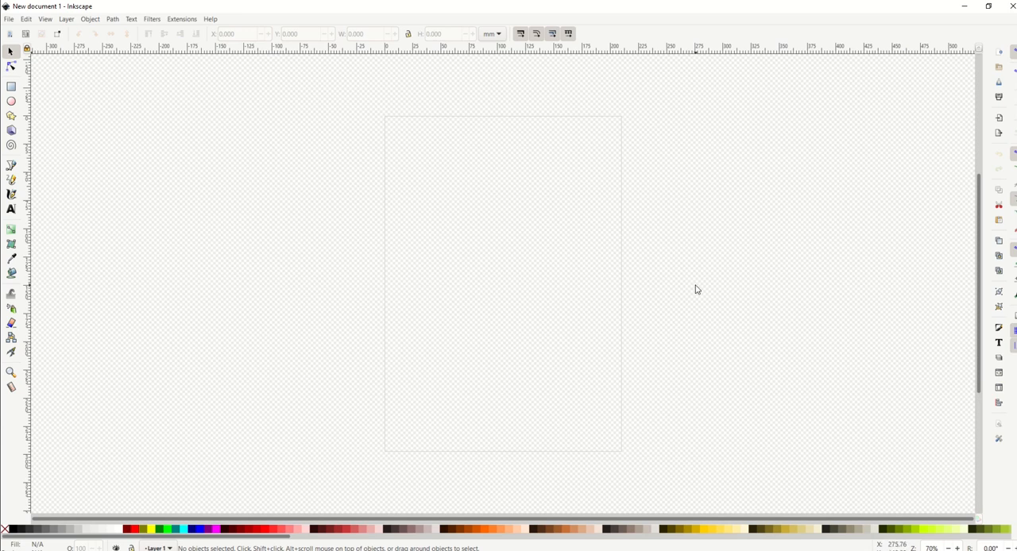
mouse_move(687, 288)
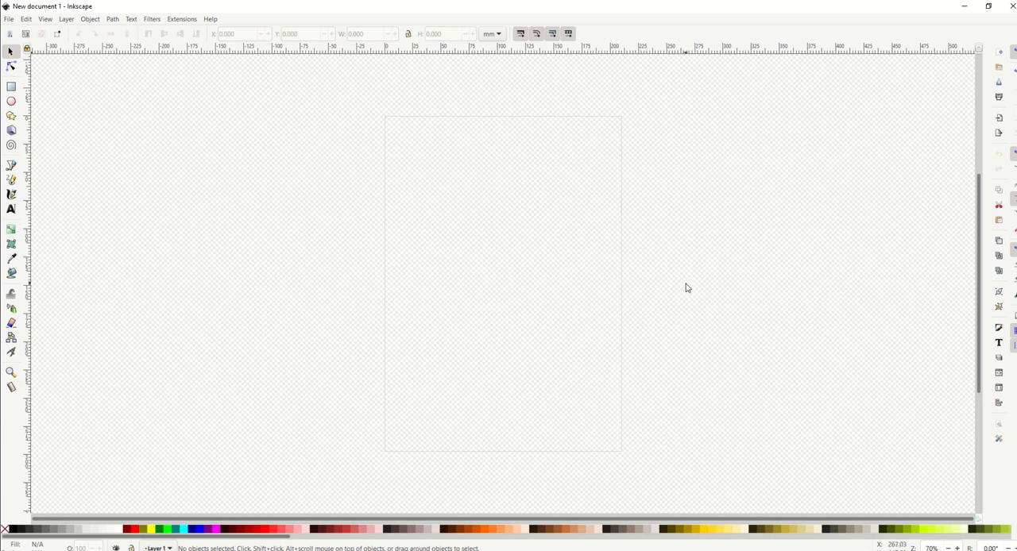
mouse_move(656, 258)
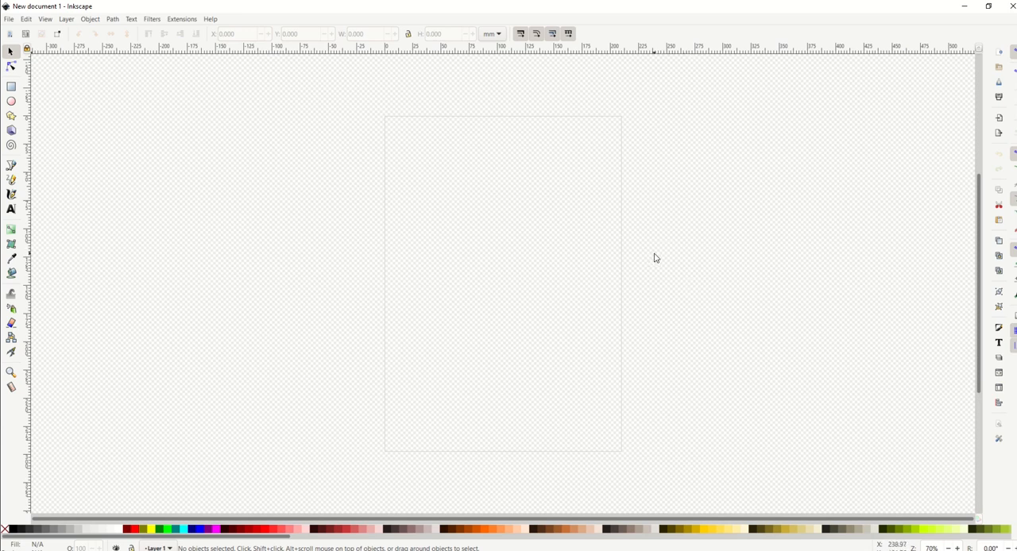